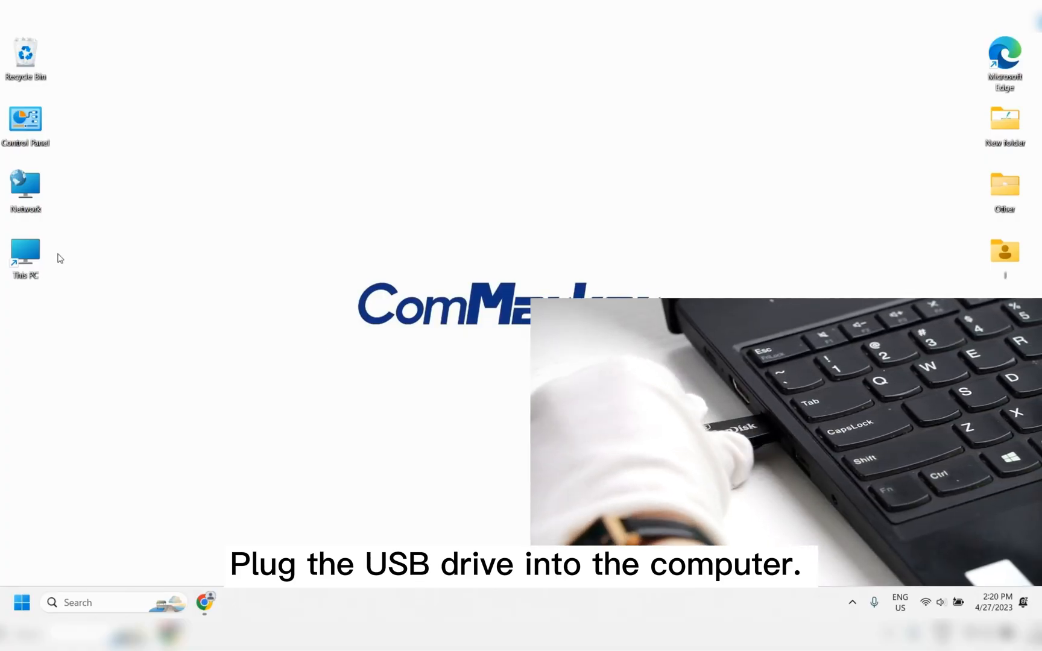
# Browse This PC into USB Drive (E:) to reach the EZCAD for ComMarker B4 folder.
pyautogui.doubleClick(25, 253)
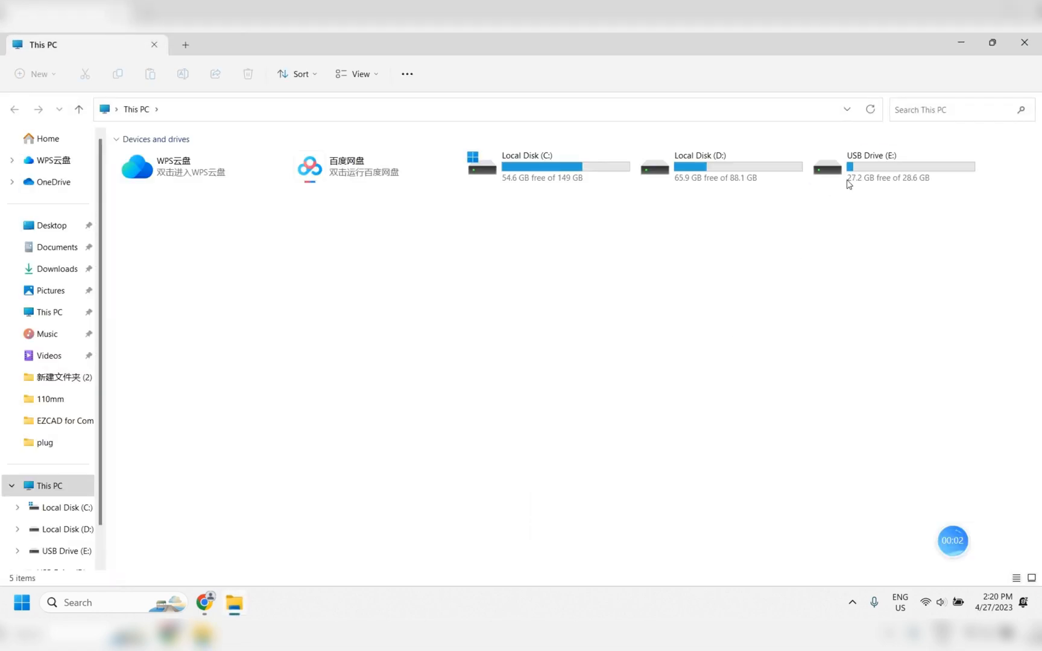
pyautogui.doubleClick(872, 166)
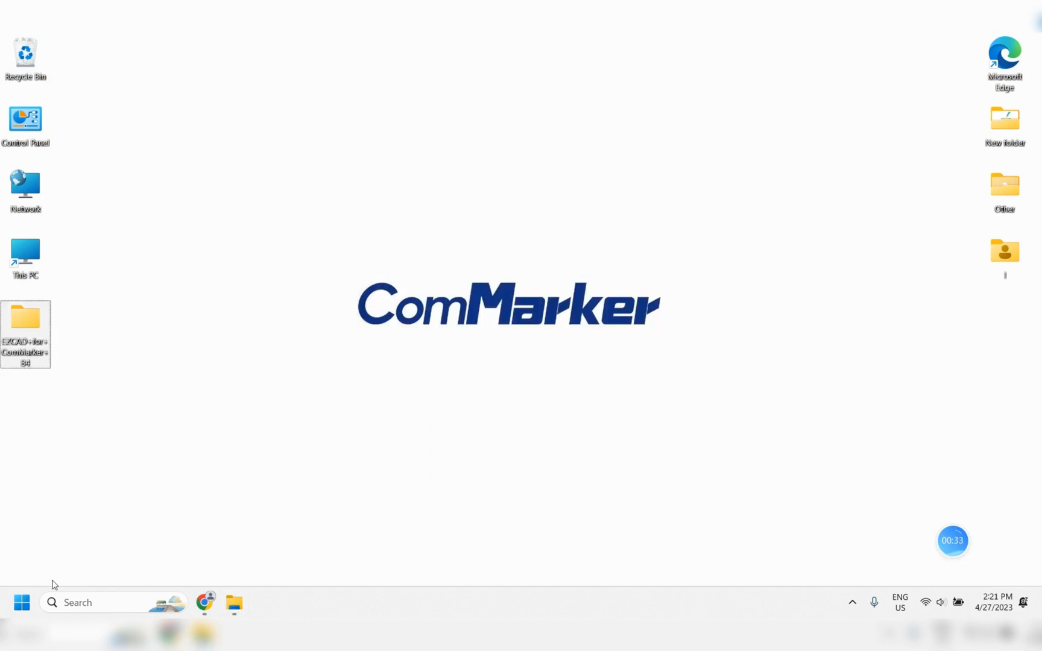
# Launch Computer Management from the Start menu and show Device Manager with USBLMCV2 under Other devices.
pyautogui.rightClick(22, 603)
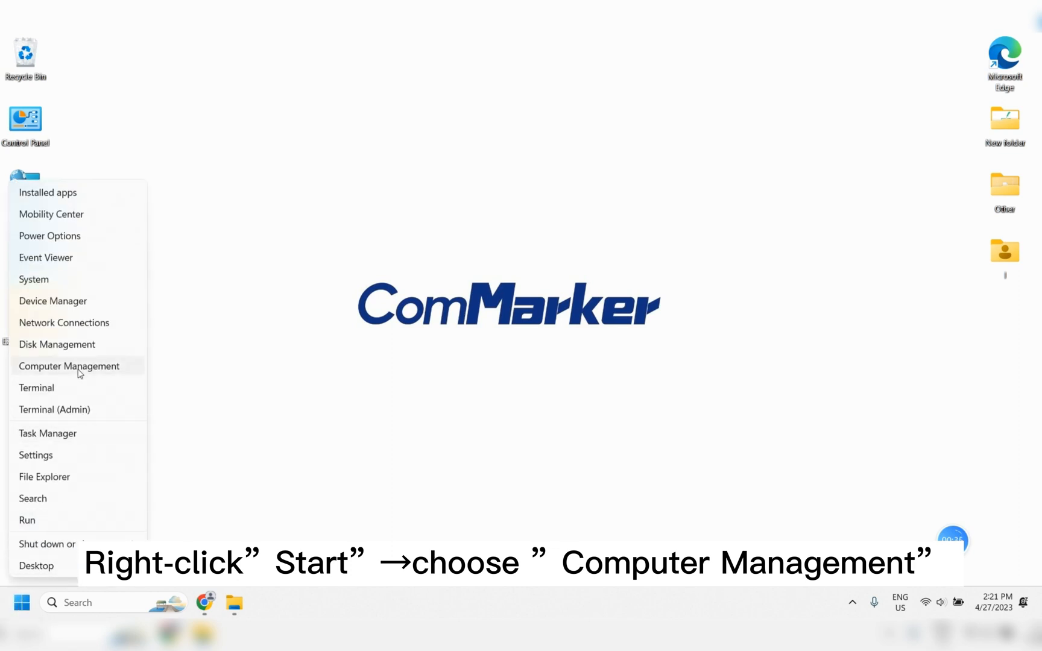
pyautogui.click(69, 367)
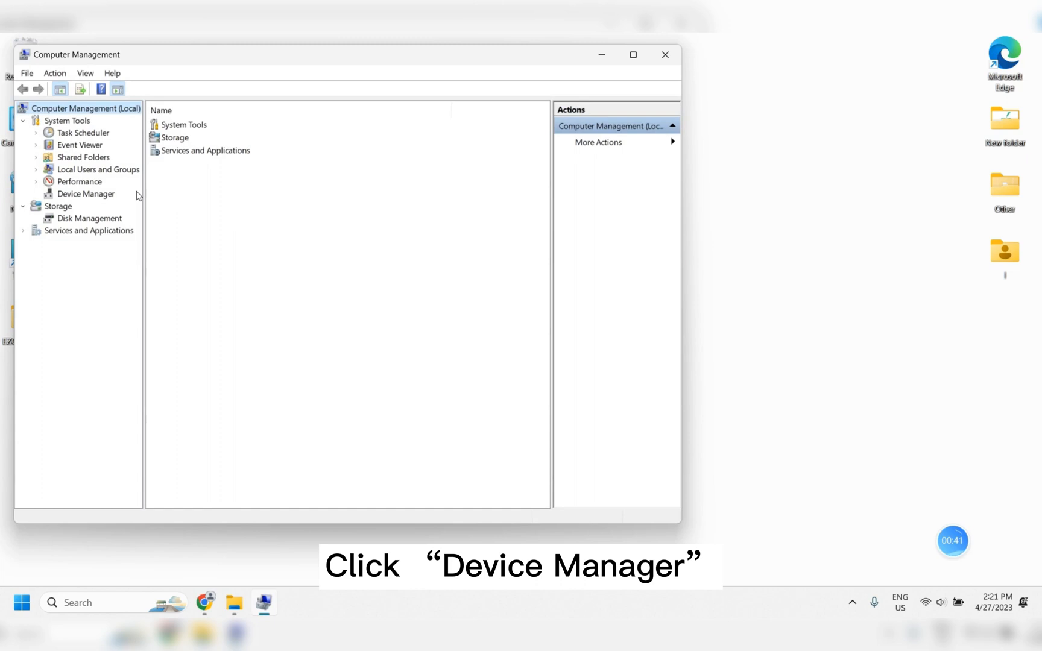
pyautogui.click(85, 194)
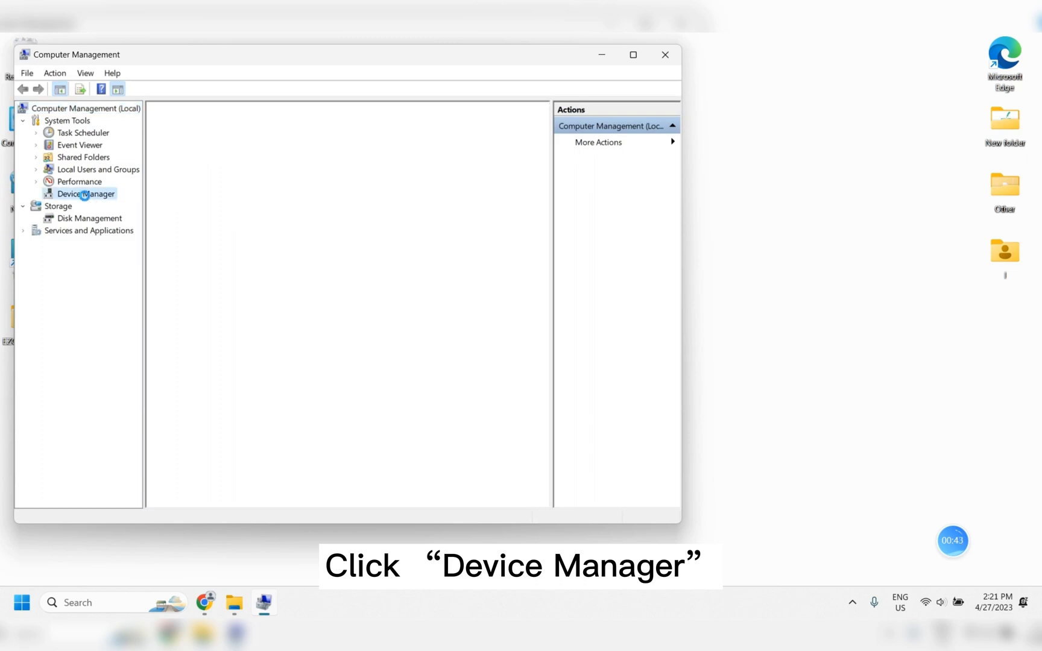
pyautogui.click(87, 195)
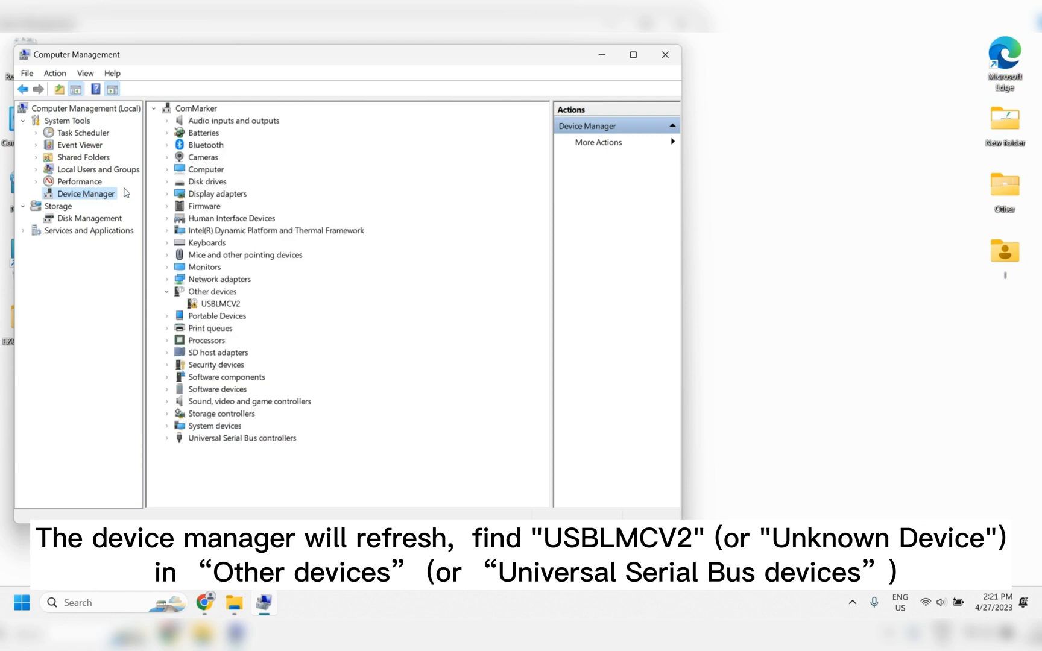
pyautogui.moveTo(429, 451)
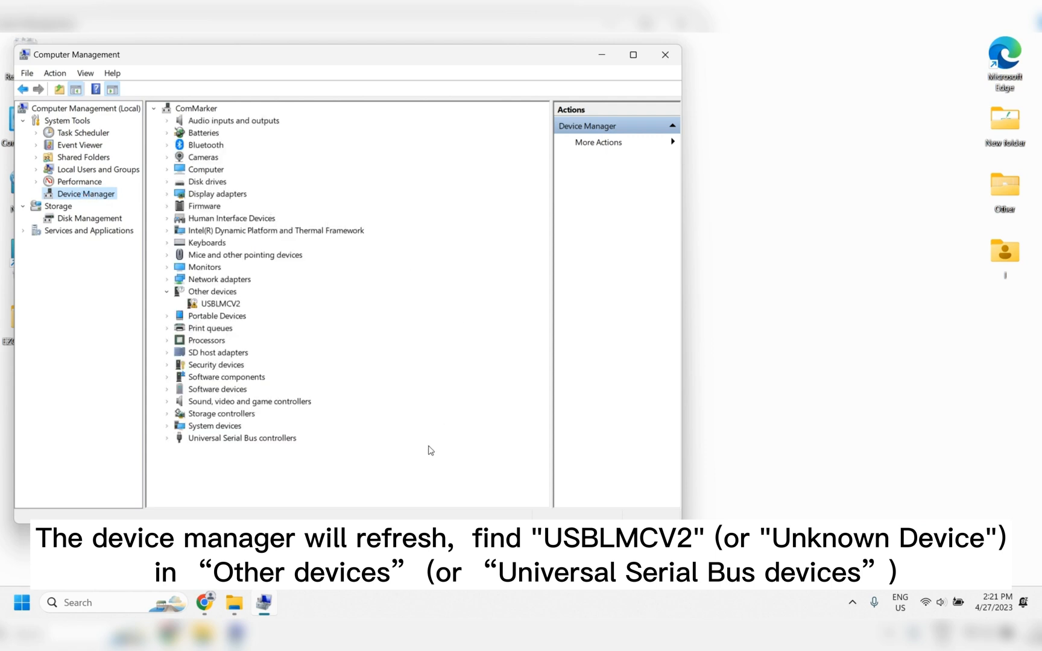
pyautogui.moveTo(419, 464)
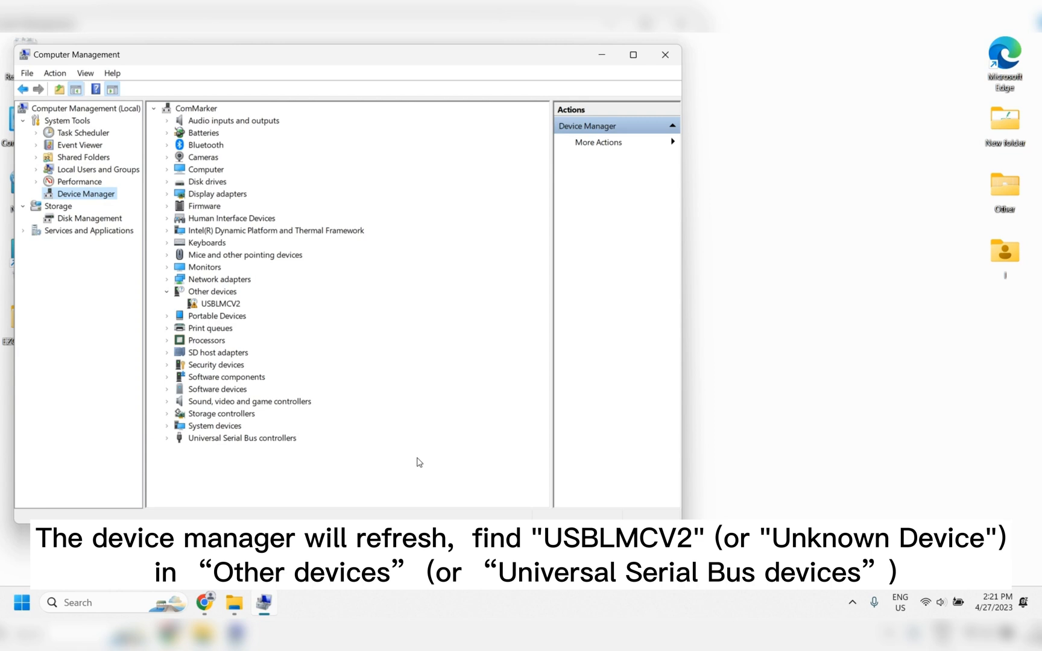
pyautogui.moveTo(224, 308)
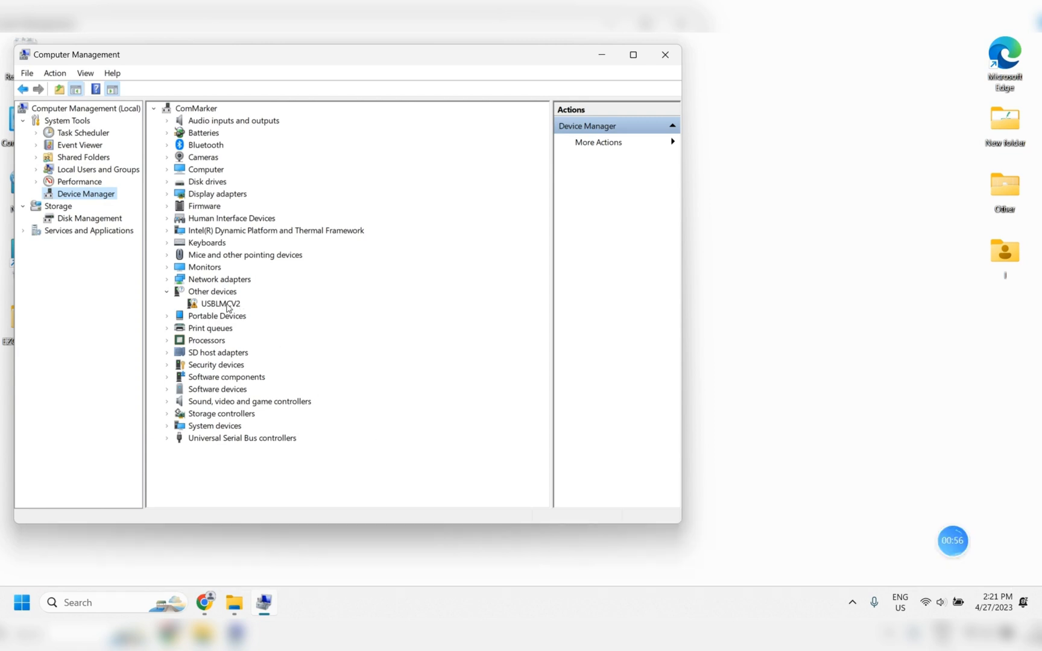
# Update the USBLMCV2 driver from the driver\win11 folder so it becomes Laser Mark Control Board V2 [USB].
pyautogui.rightClick(215, 304)
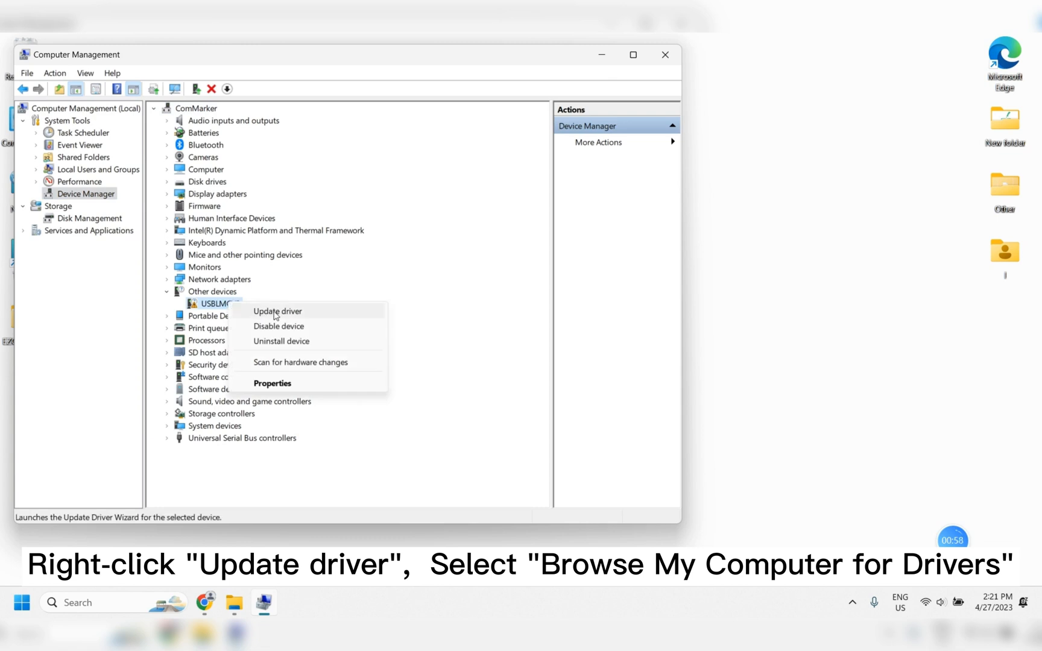
pyautogui.click(278, 311)
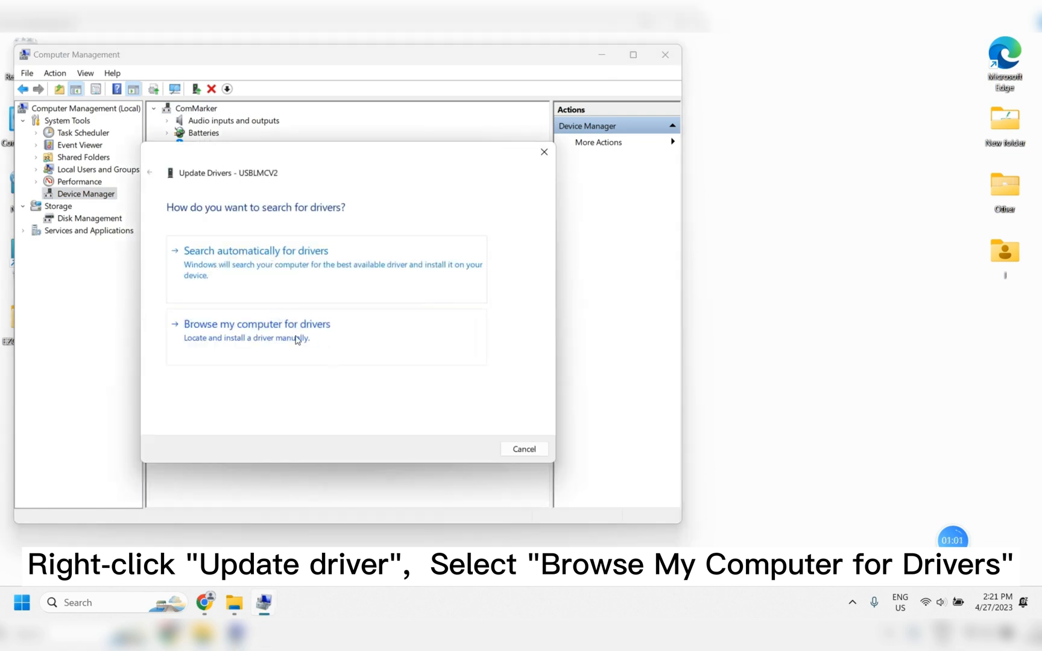
pyautogui.click(257, 325)
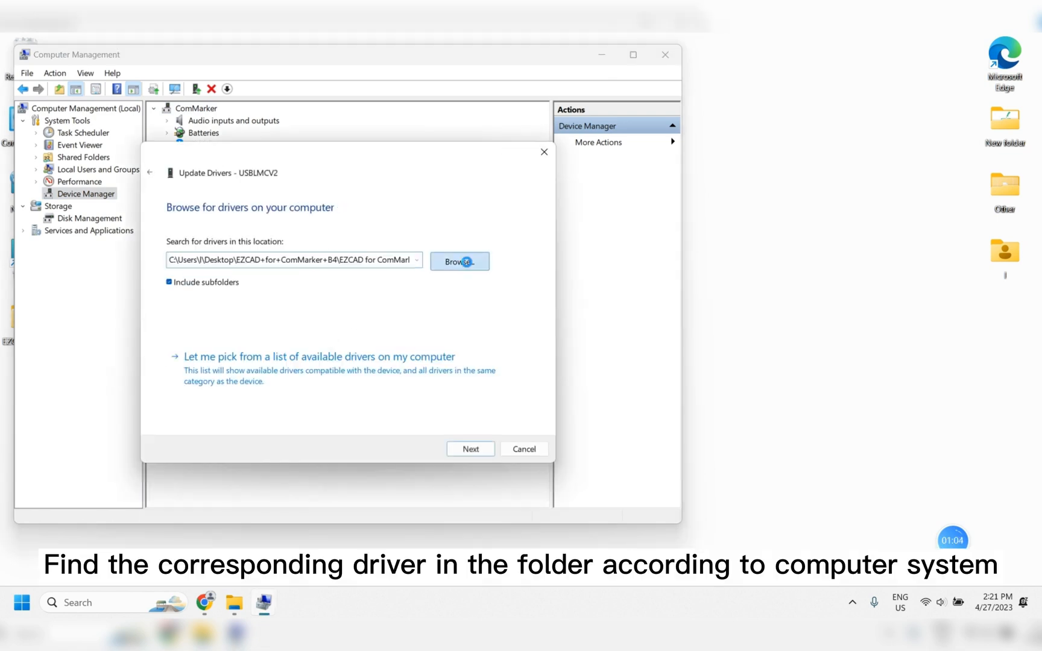
pyautogui.click(459, 262)
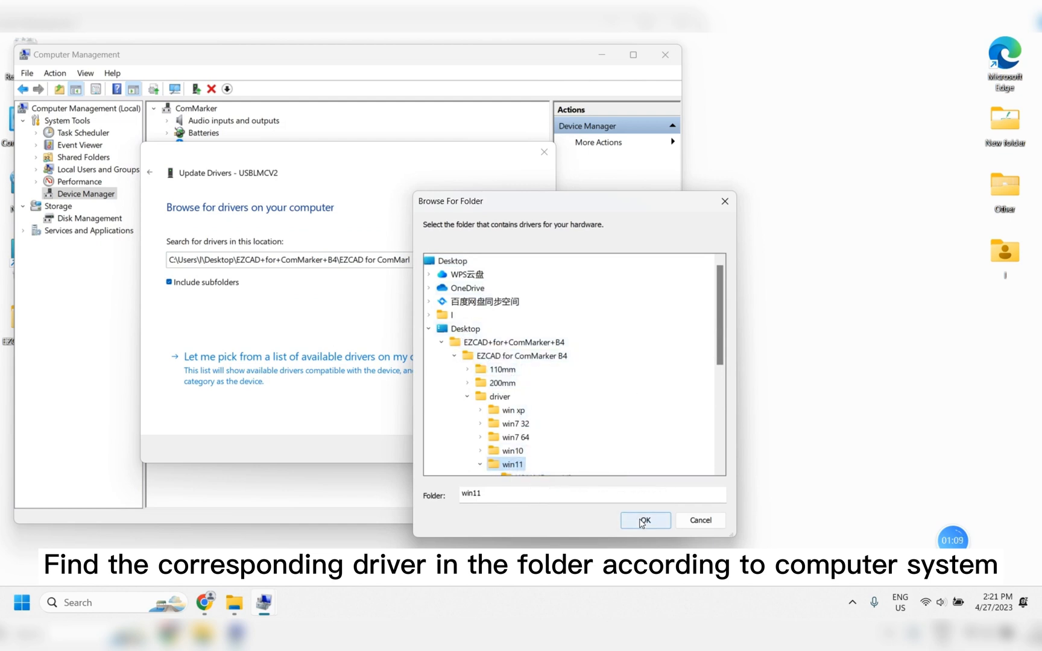
pyautogui.click(645, 522)
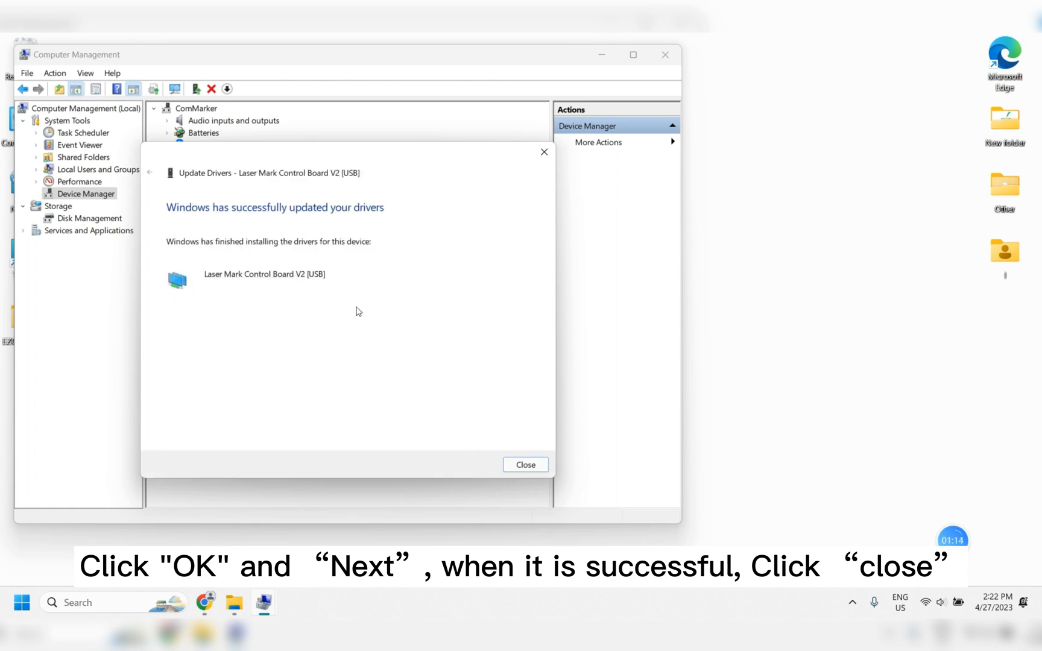
pyautogui.click(526, 464)
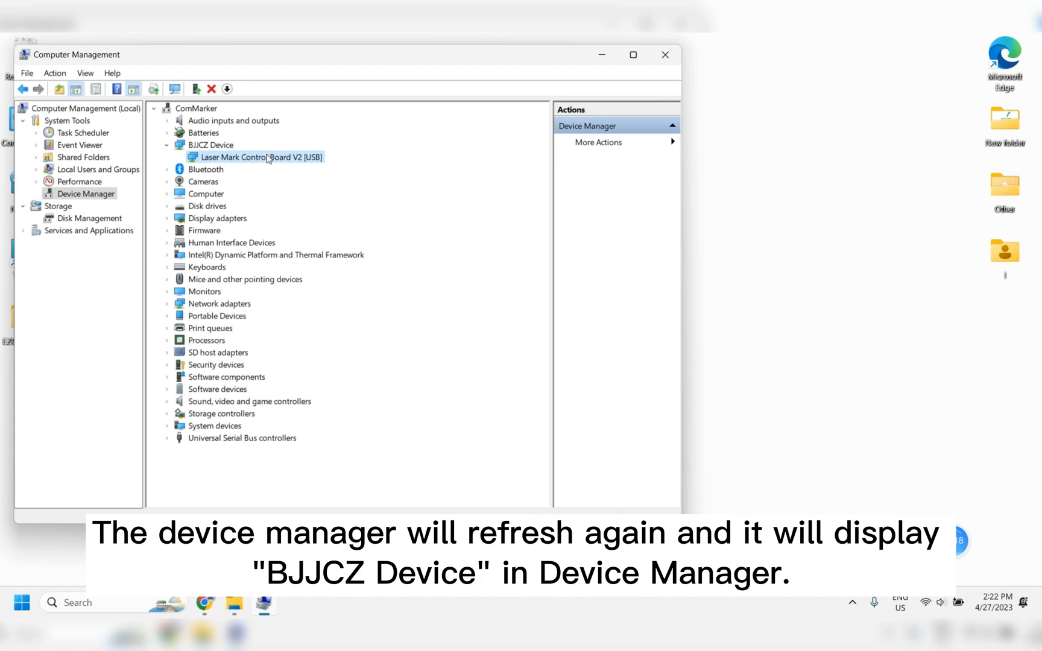
pyautogui.moveTo(337, 164)
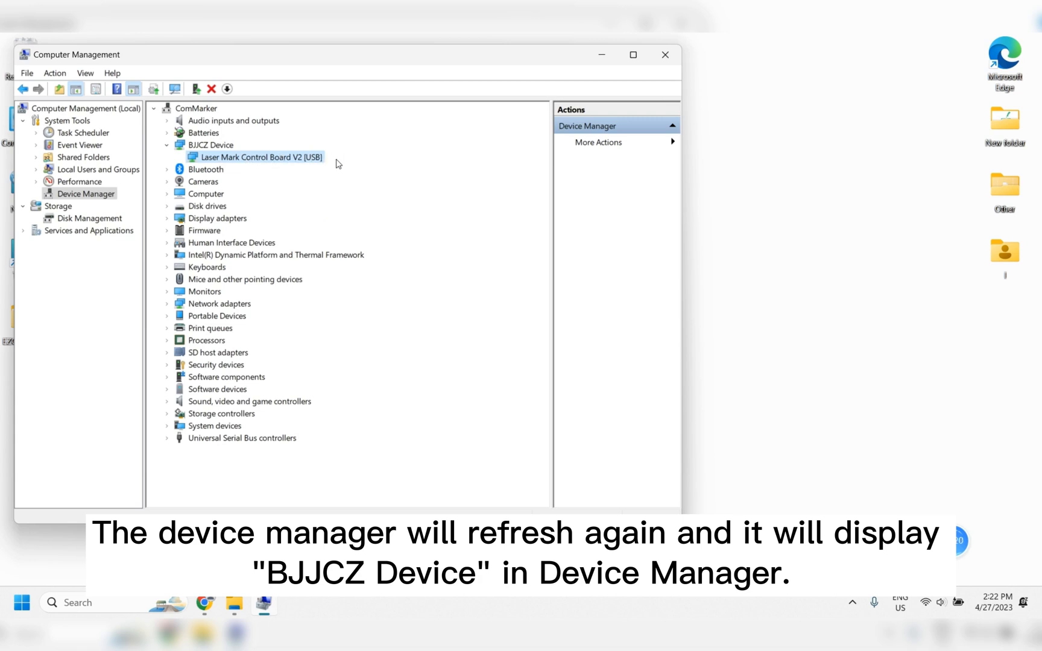
pyautogui.moveTo(351, 164)
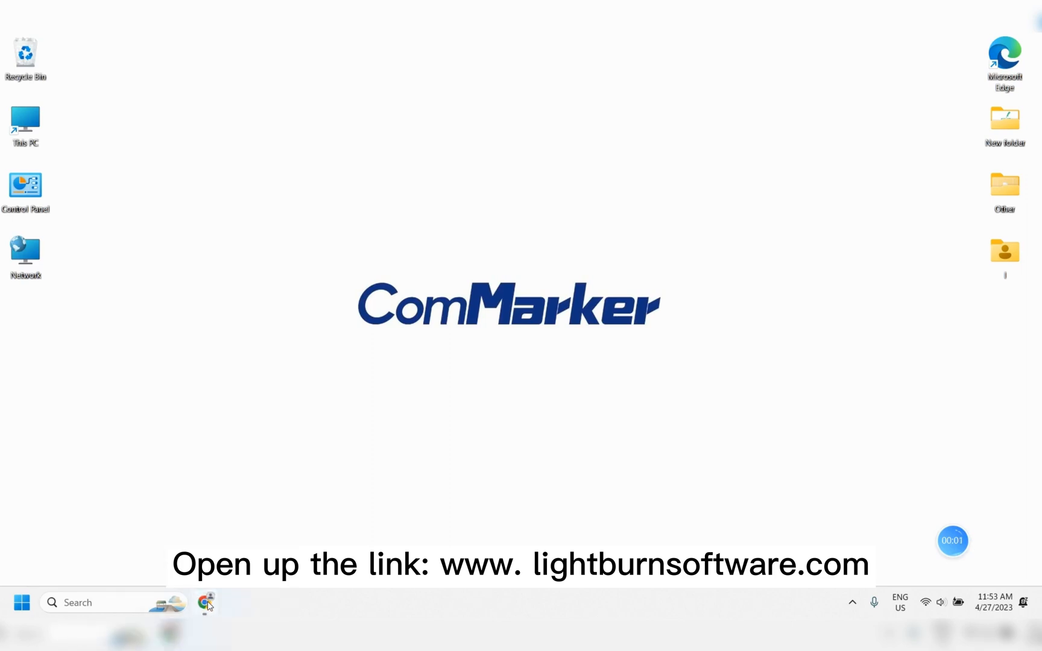
# Visit lightburnsoftware.com in Chrome and go to the Download / Trial page.
pyautogui.click(205, 604)
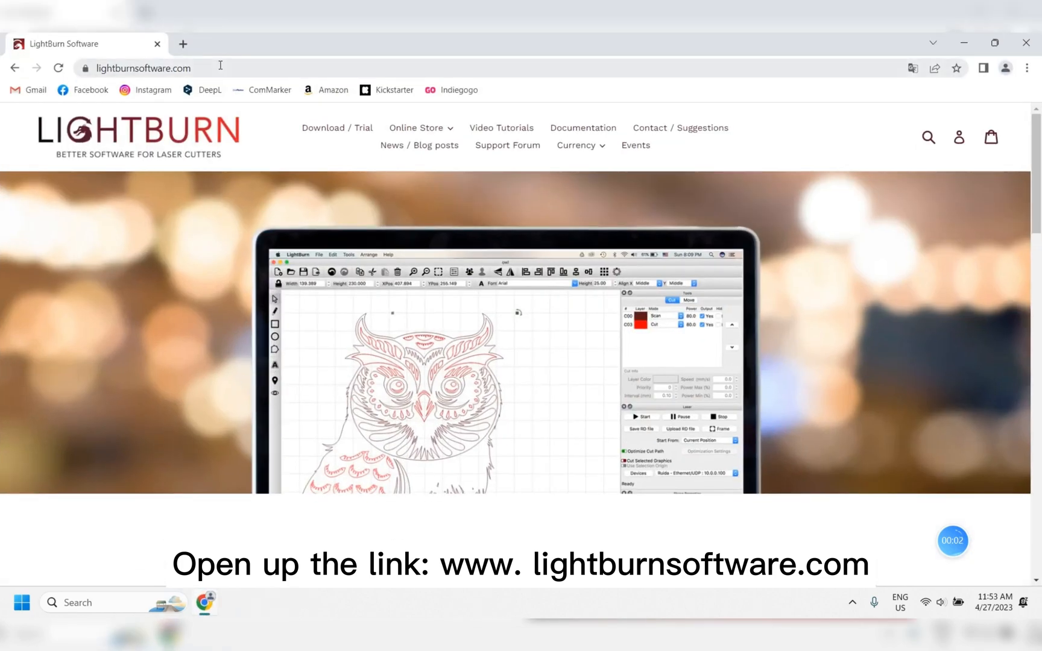
pyautogui.click(143, 67)
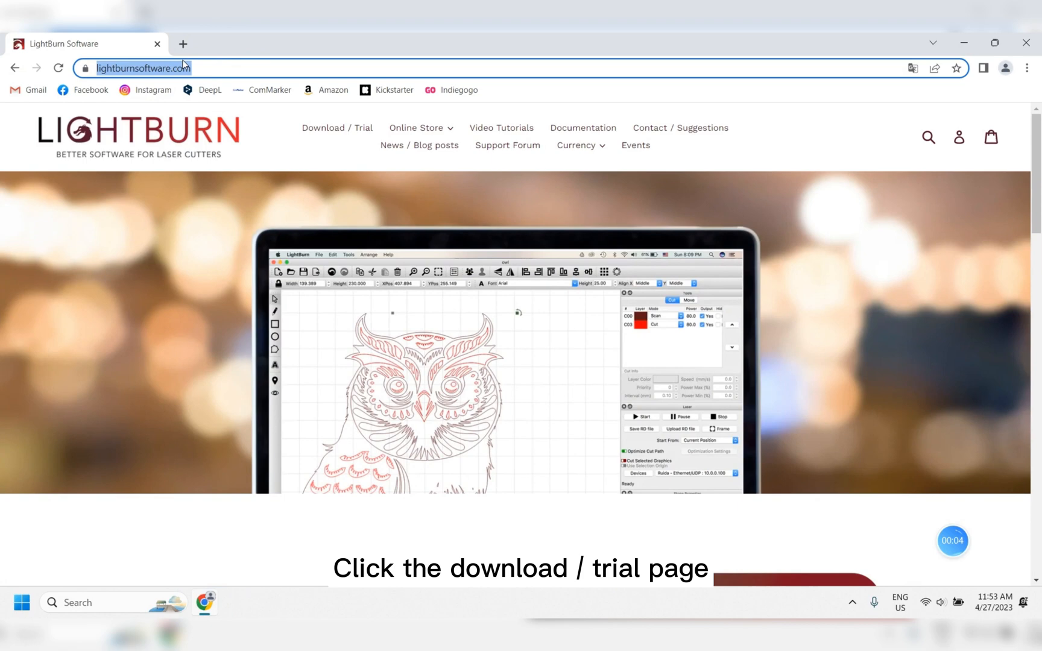
pyautogui.moveTo(338, 131)
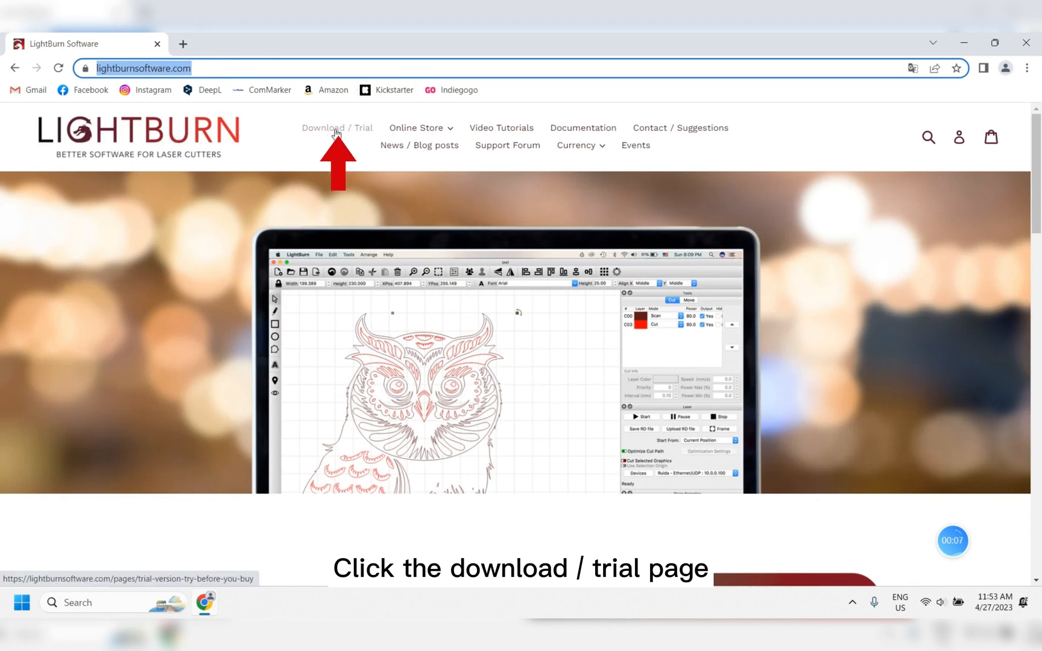
pyautogui.click(338, 128)
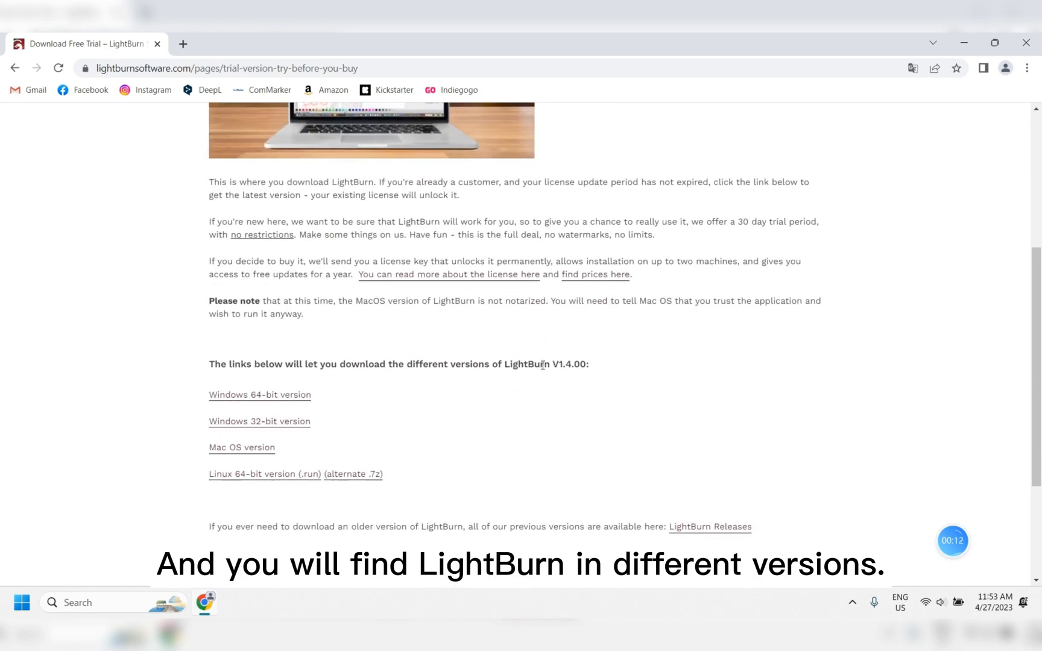
pyautogui.moveTo(280, 428)
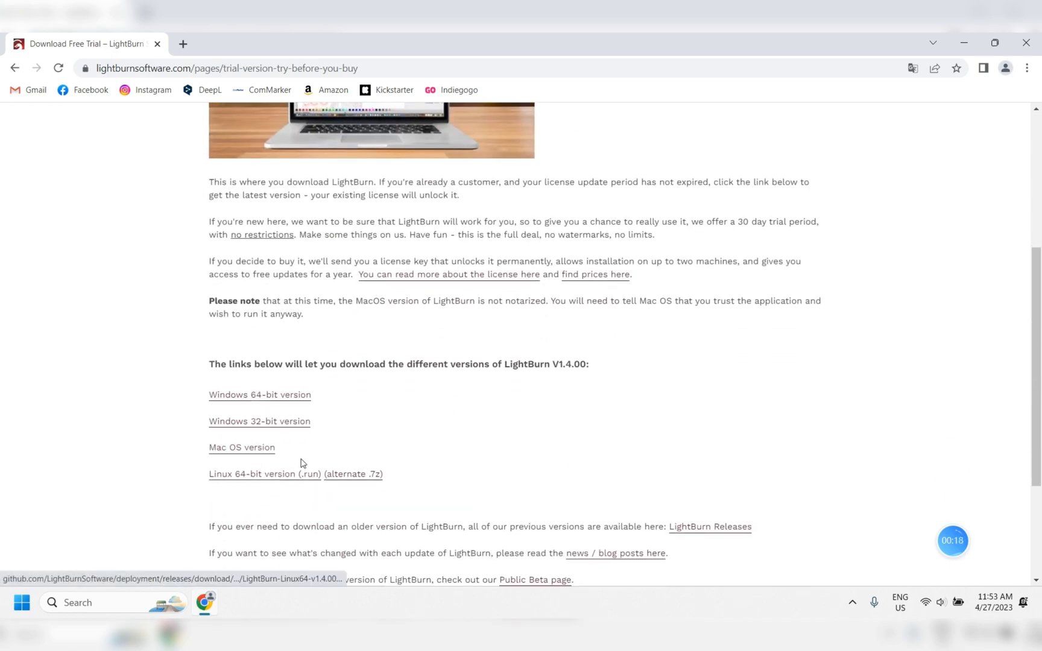
pyautogui.moveTo(310, 396)
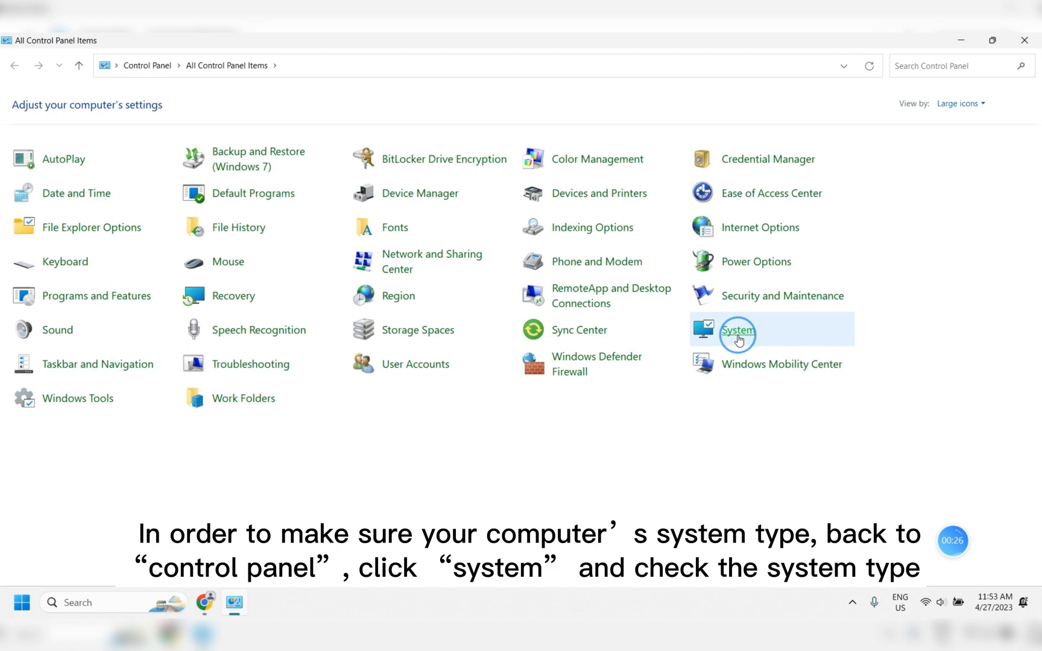
# Confirm a 64-bit system in Settings About, then download LightBurn V1.4.00 for Windows 64-bit.
pyautogui.click(739, 330)
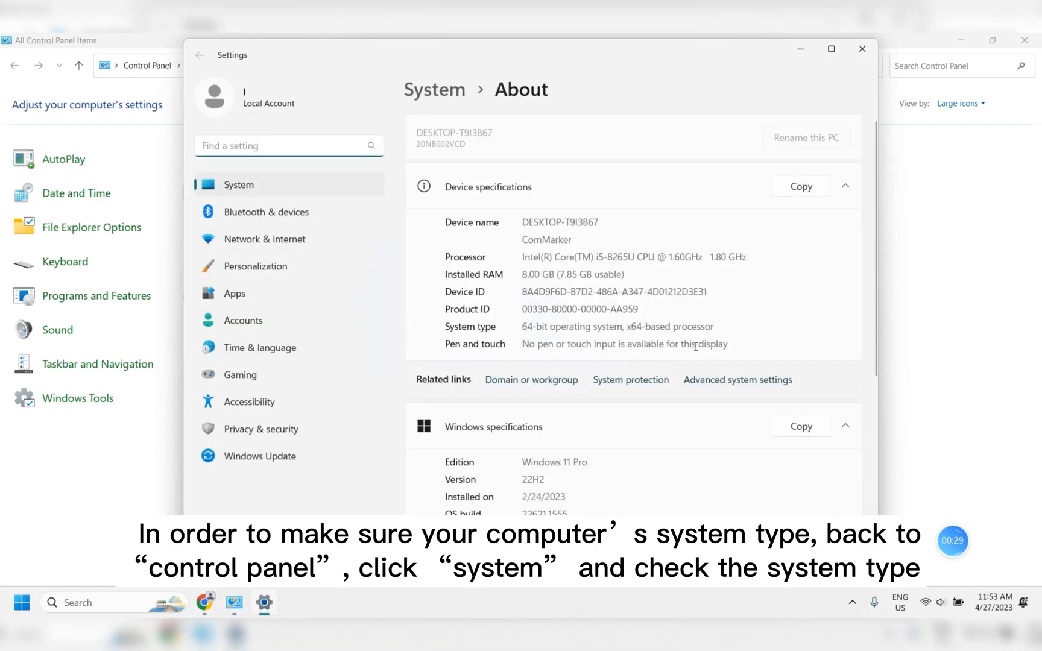
pyautogui.scroll(-3)
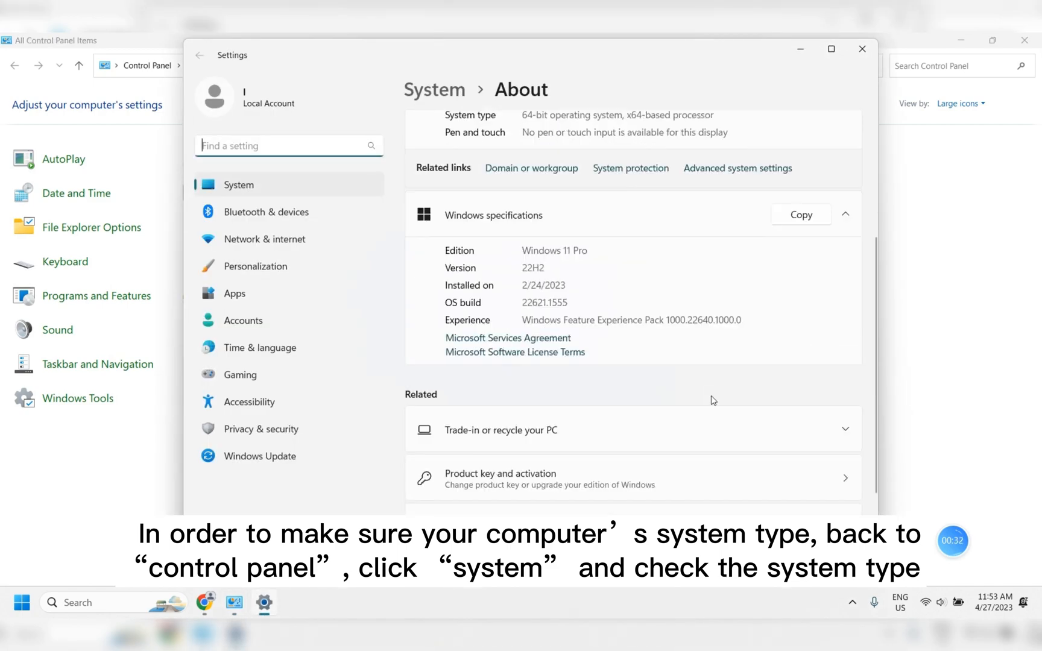
pyautogui.scroll(3)
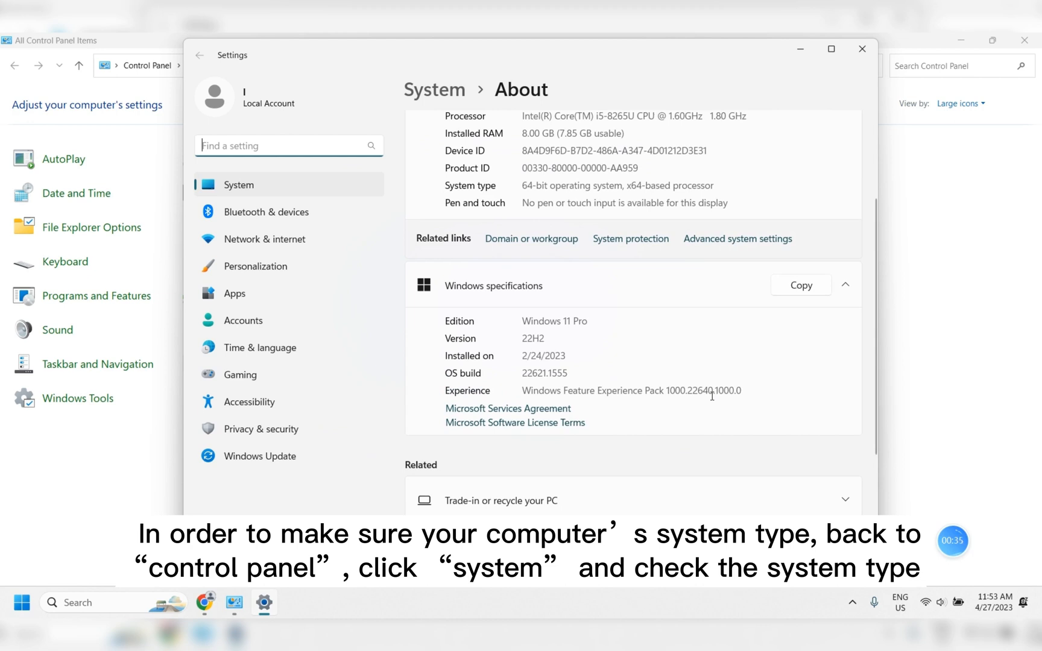
pyautogui.moveTo(445, 192)
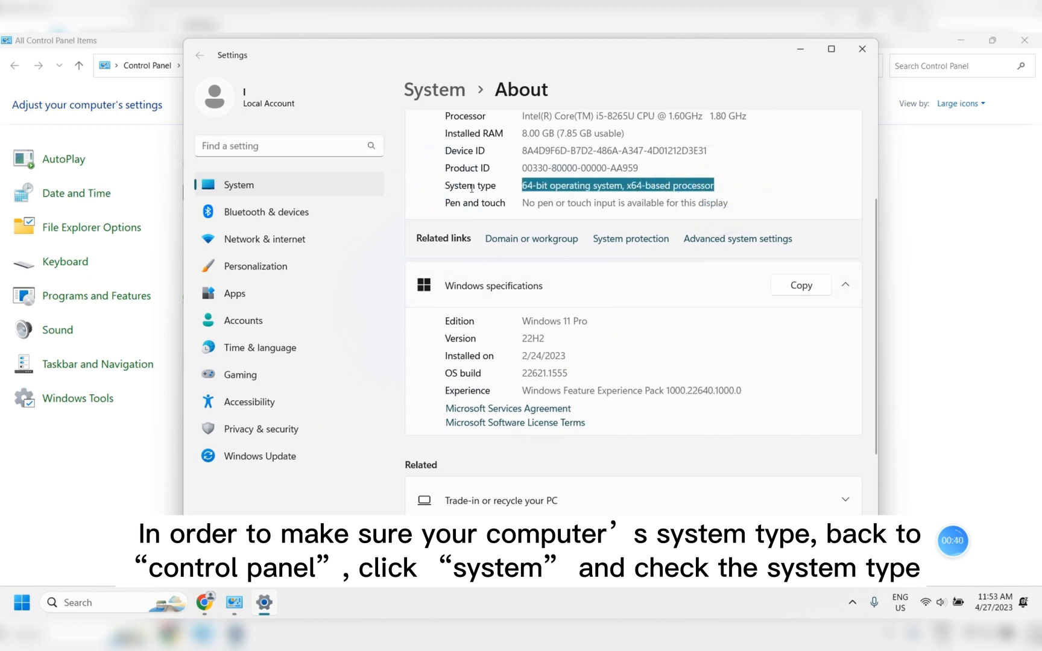
pyautogui.click(854, 56)
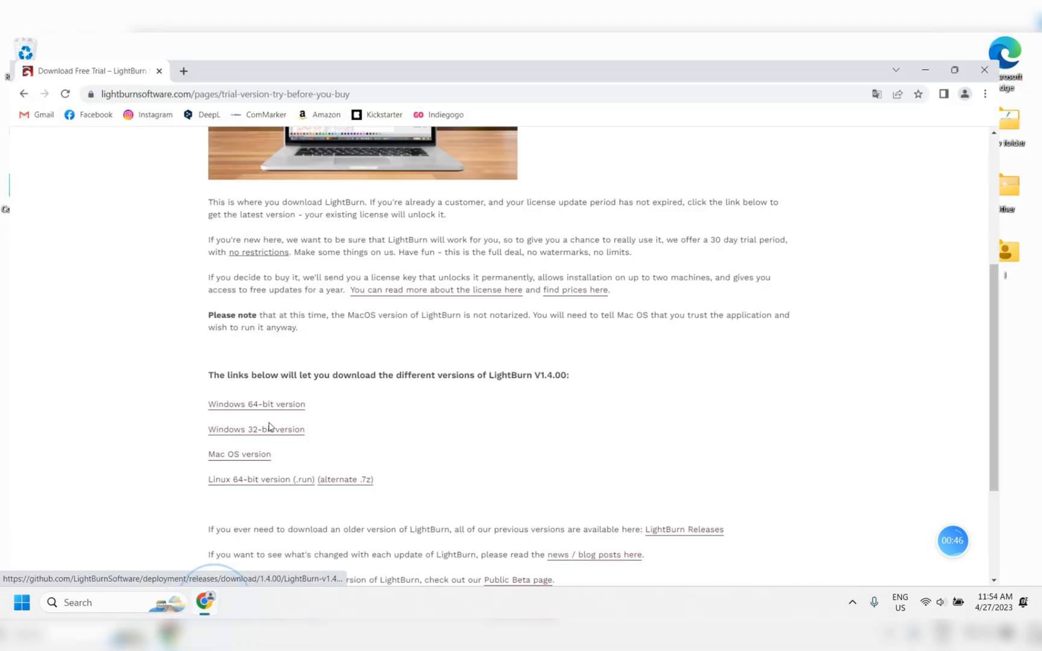
pyautogui.click(267, 396)
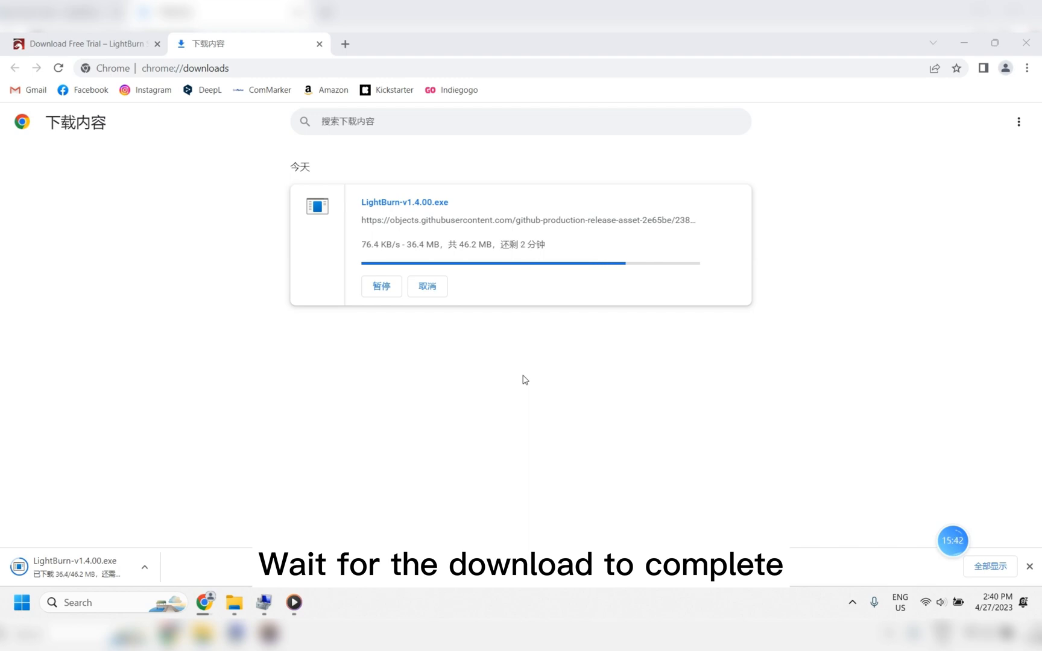
pyautogui.moveTo(555, 398)
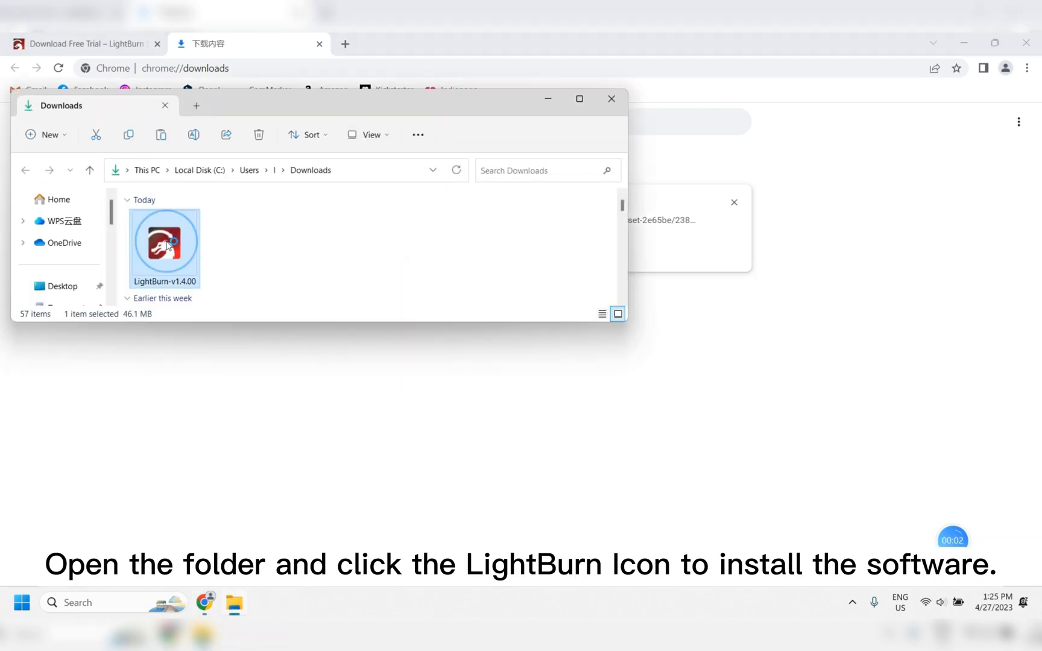
# Run the LightBurn v1.4.00 installer with 'Install EzCad2 driver' ticked and complete the driver wizard.
pyautogui.doubleClick(164, 244)
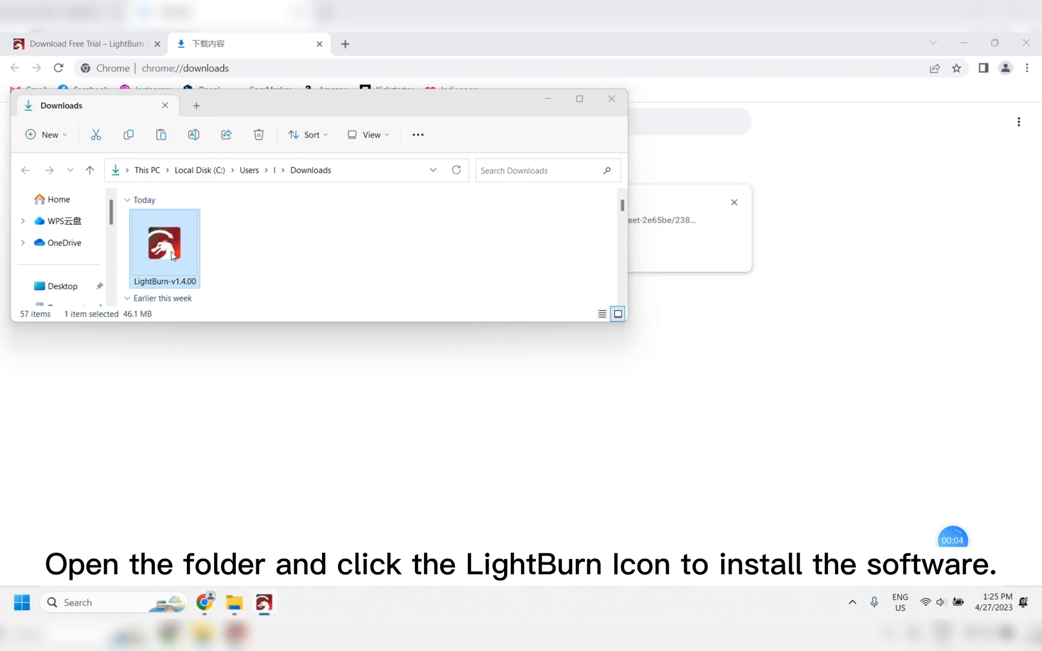
pyautogui.doubleClick(164, 247)
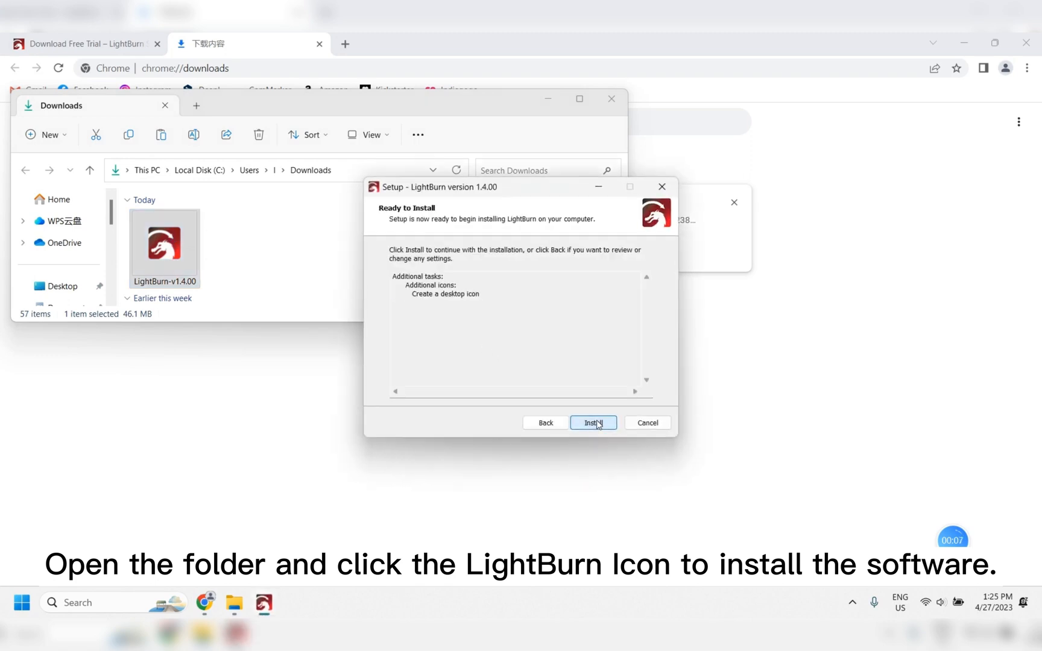
pyautogui.click(593, 424)
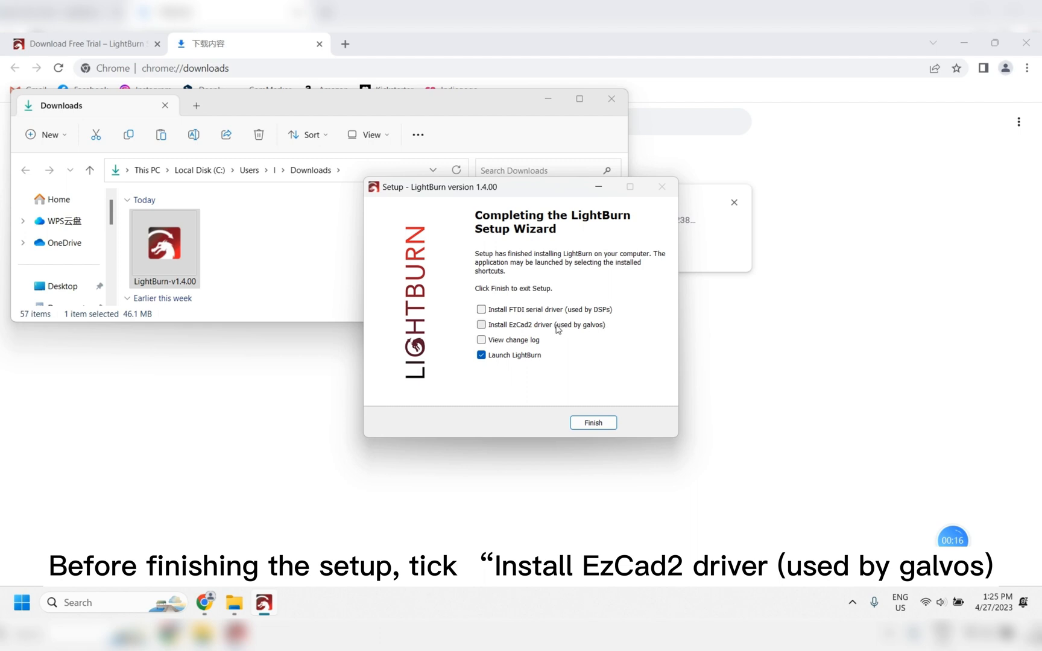
pyautogui.click(481, 325)
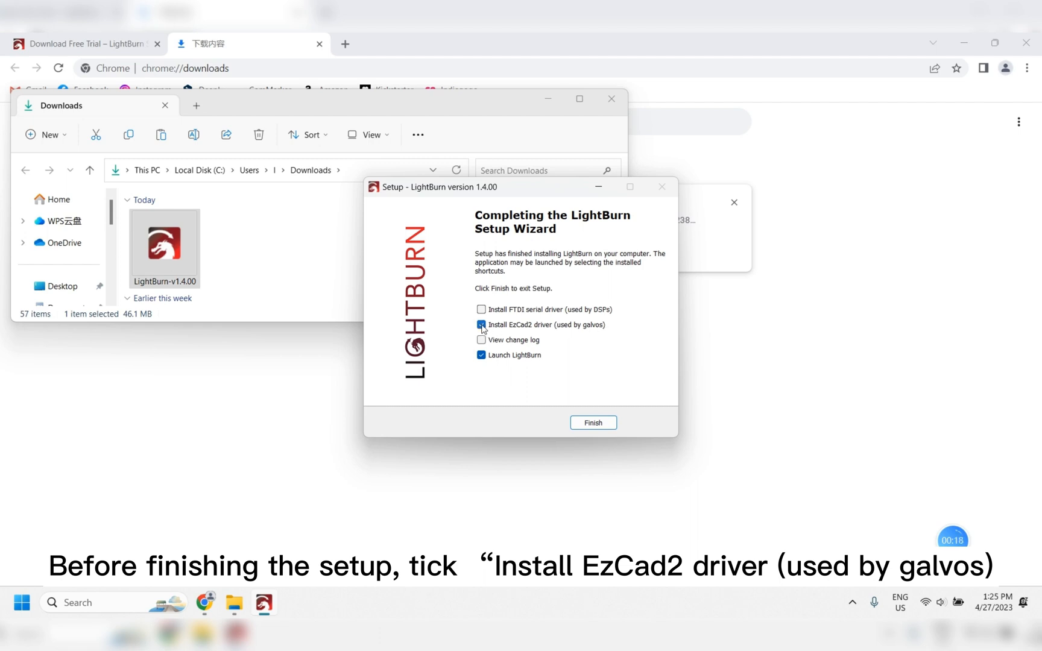
pyautogui.click(594, 423)
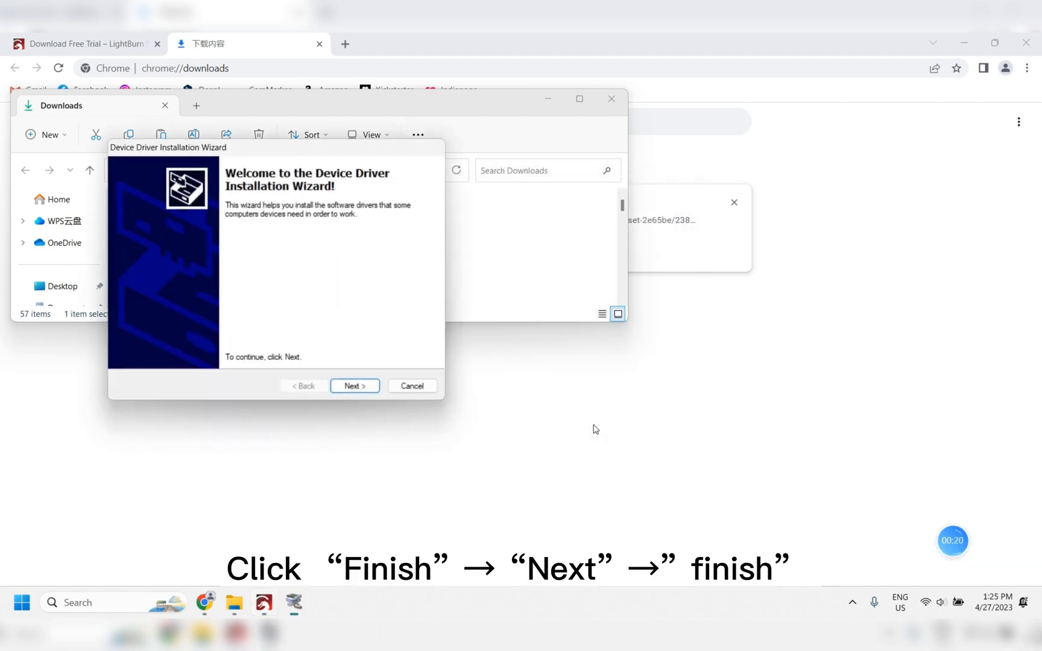
pyautogui.click(355, 386)
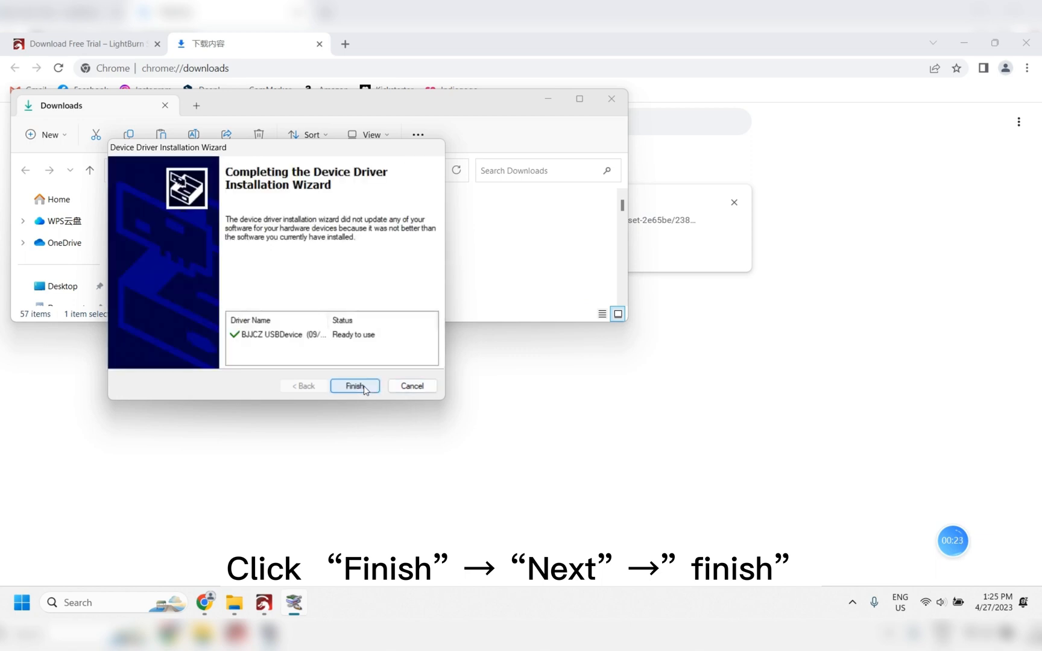
pyautogui.click(355, 386)
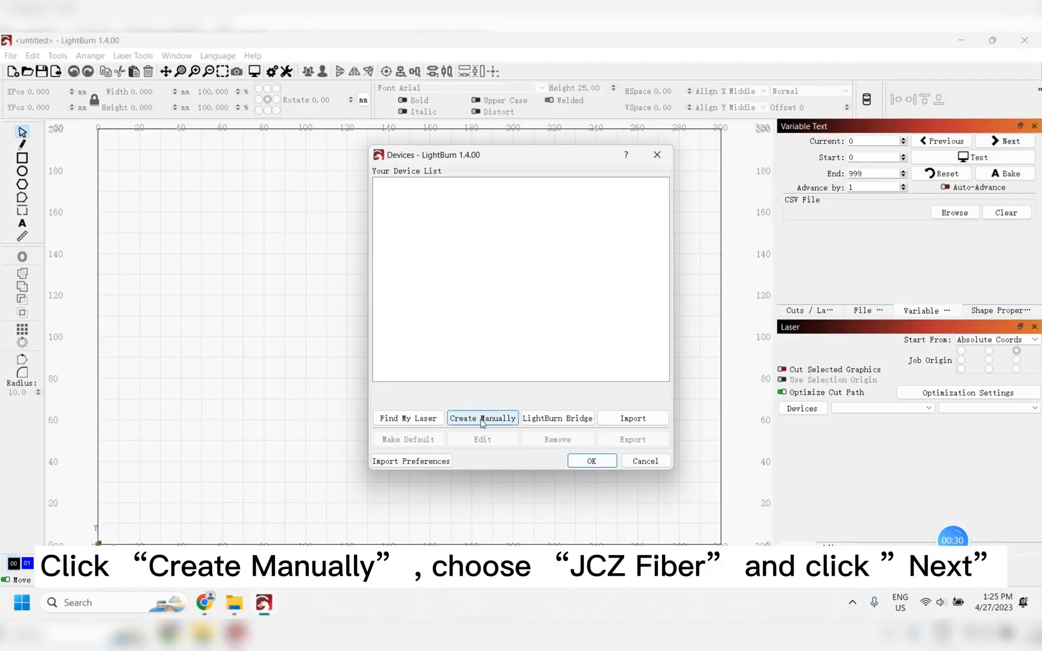
# Create a JCZFiber device manually and import the markcfg7 EZCad config from 200mm > plug.
pyautogui.click(482, 417)
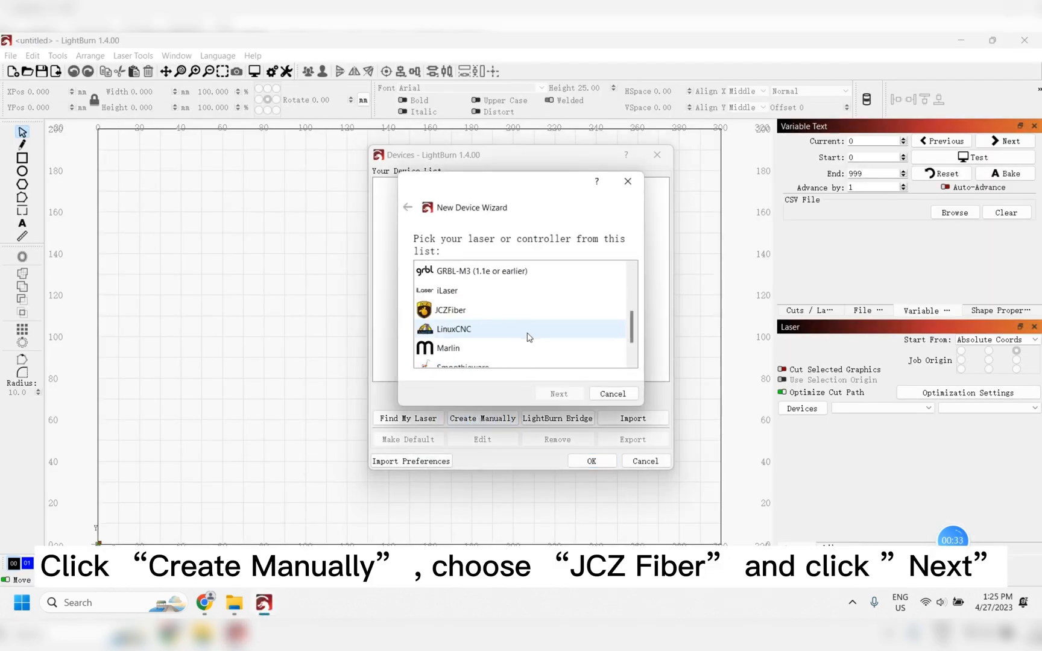
pyautogui.click(451, 310)
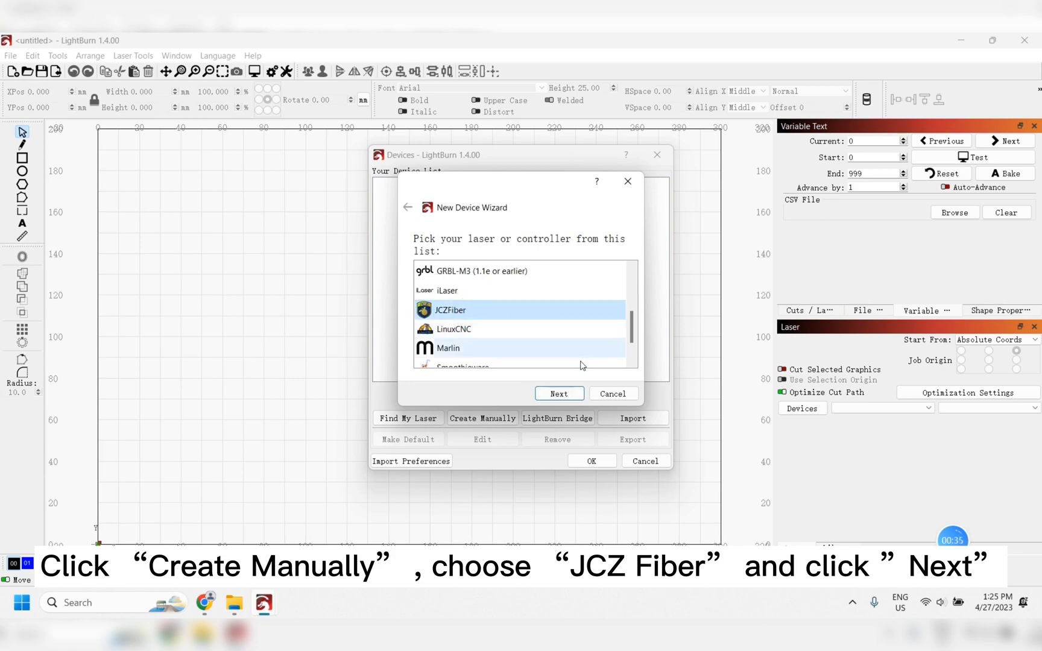
pyautogui.click(560, 394)
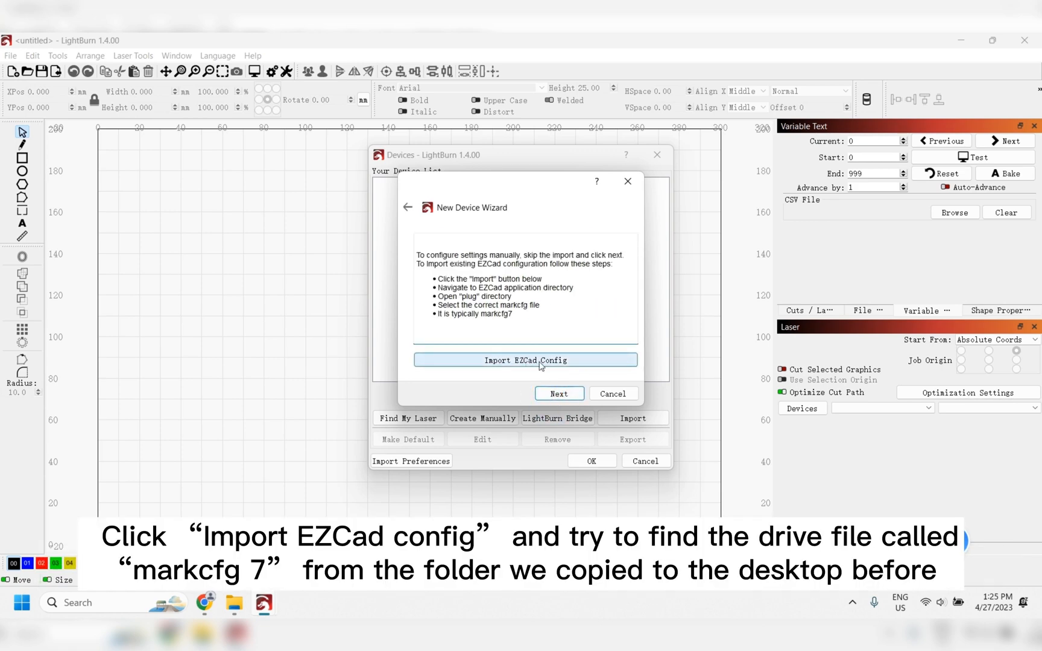
pyautogui.click(526, 359)
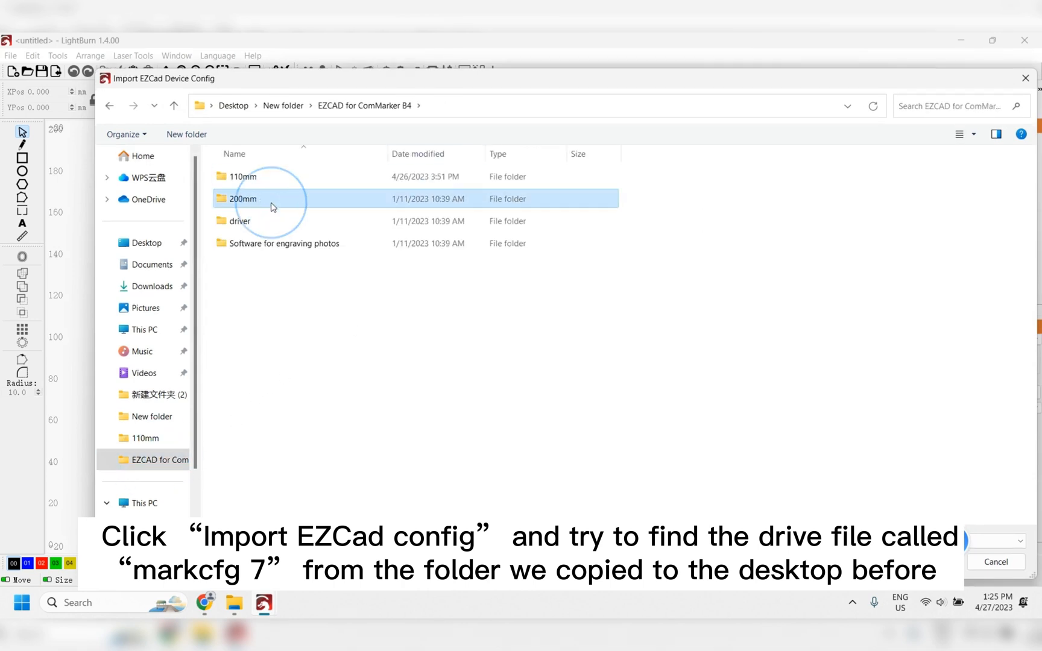
pyautogui.doubleClick(242, 199)
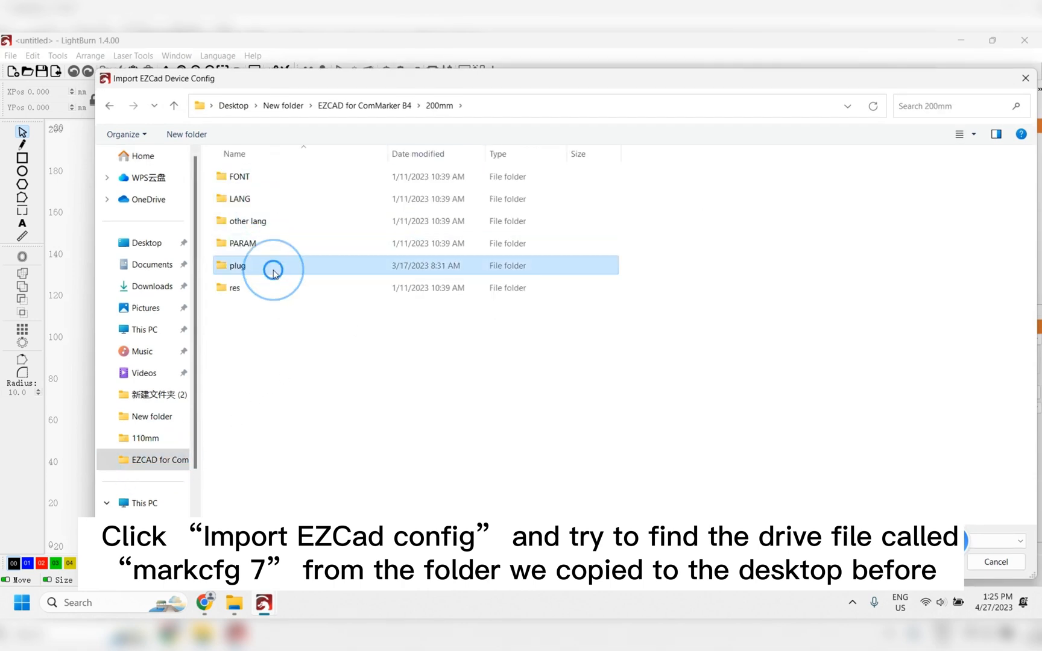
pyautogui.doubleClick(234, 266)
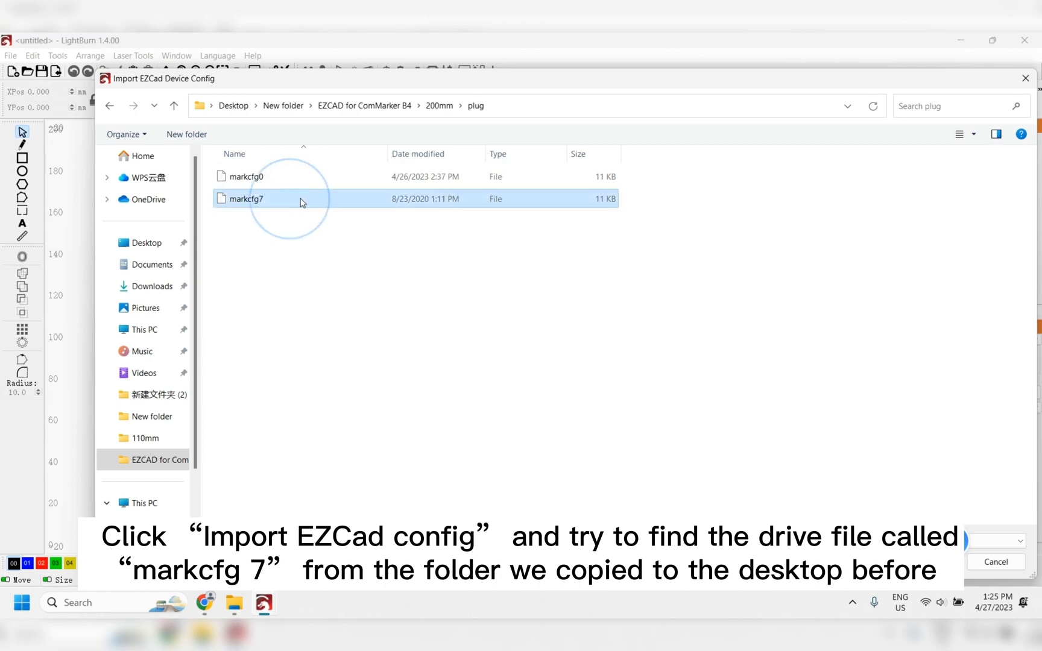
pyautogui.doubleClick(249, 198)
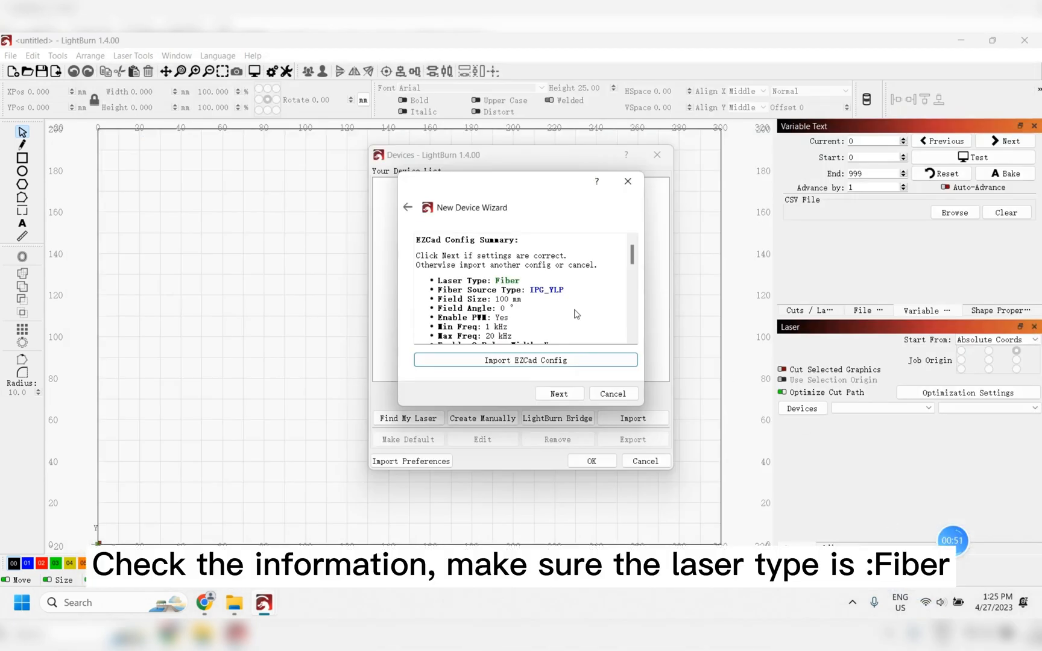
pyautogui.moveTo(521, 288)
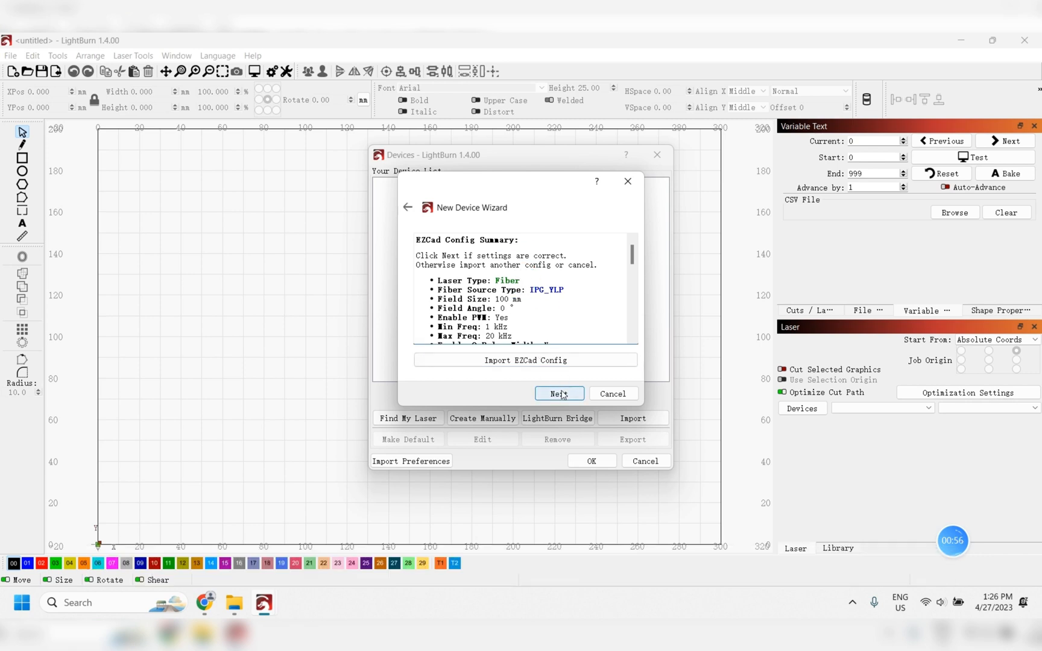
# Name the device ComMarker B4 with a 110 mm × 110 mm work area and finish adding it.
pyautogui.click(560, 394)
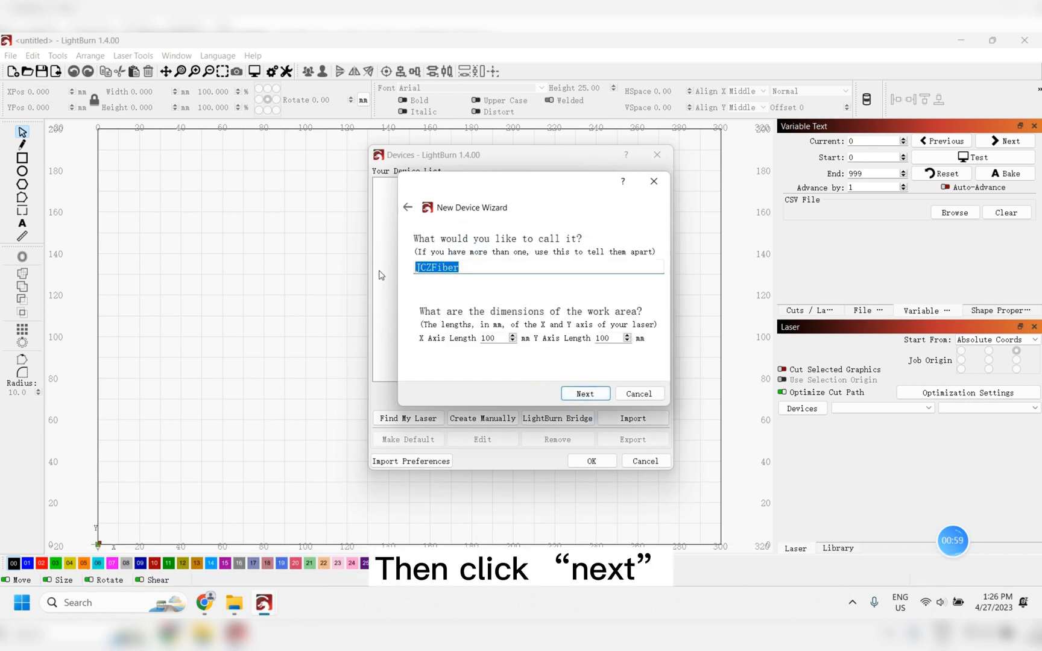
pyautogui.write('ComMarker B4')
pyautogui.click(498, 337)
pyautogui.write('110')
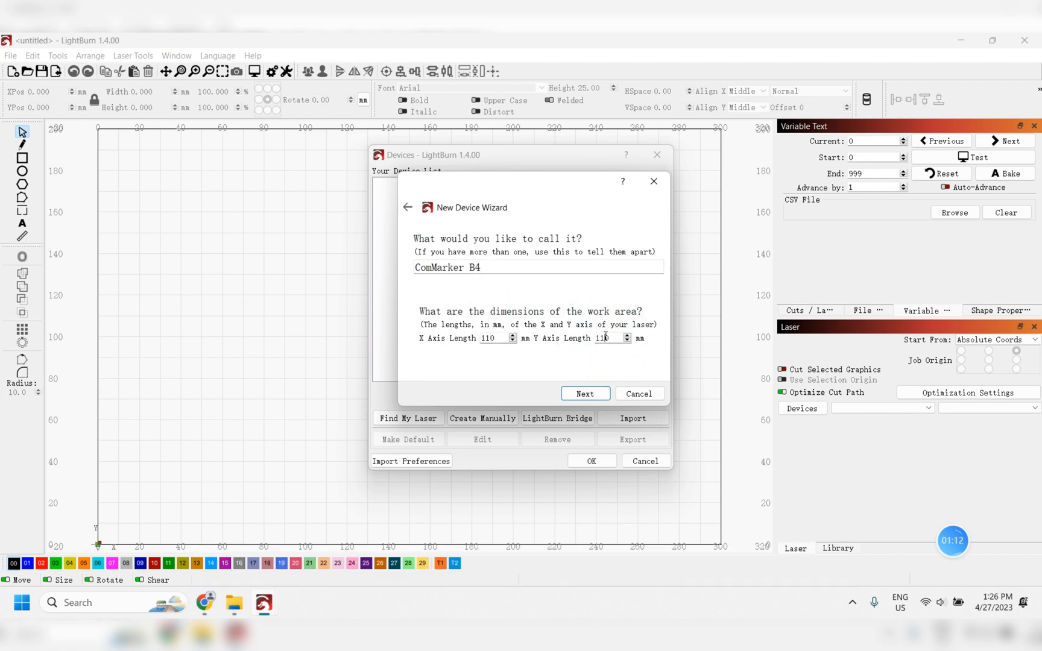
pyautogui.click(585, 393)
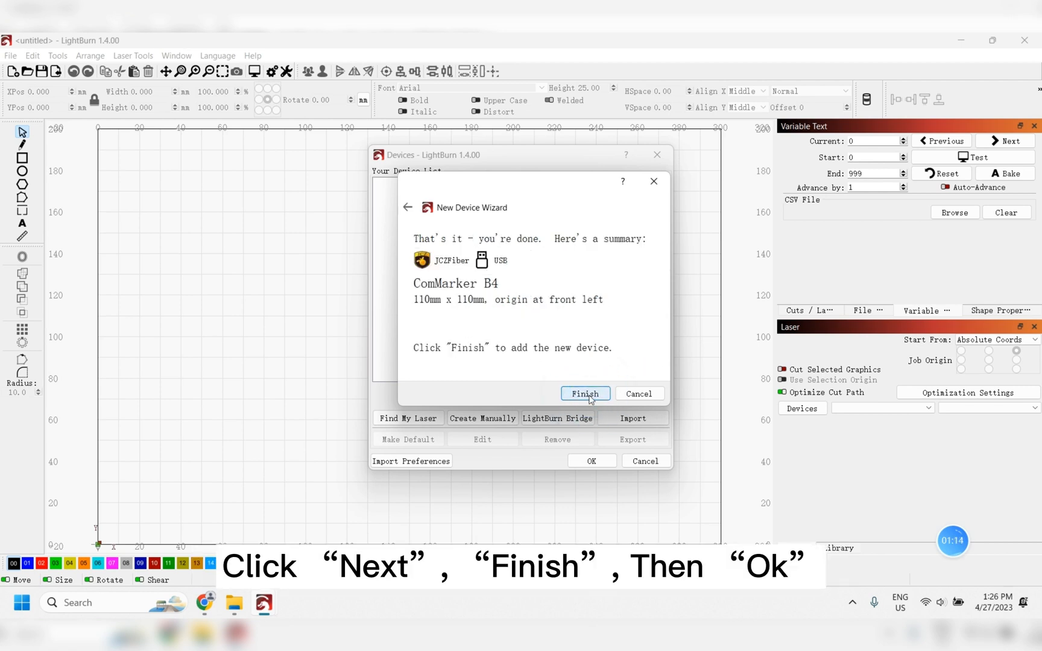
pyautogui.click(585, 393)
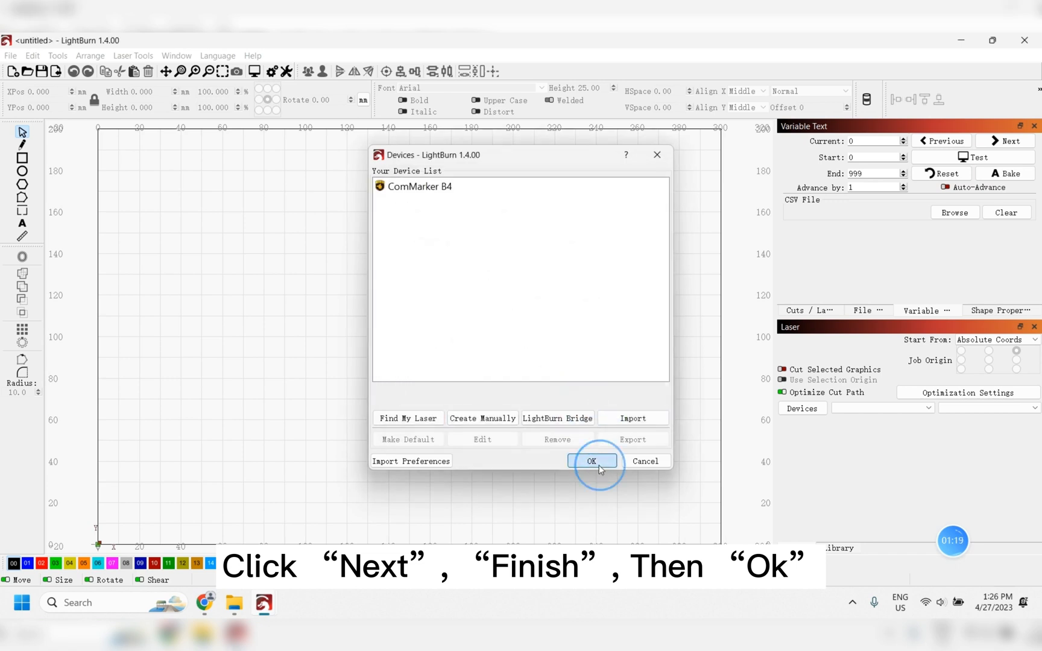
pyautogui.click(594, 461)
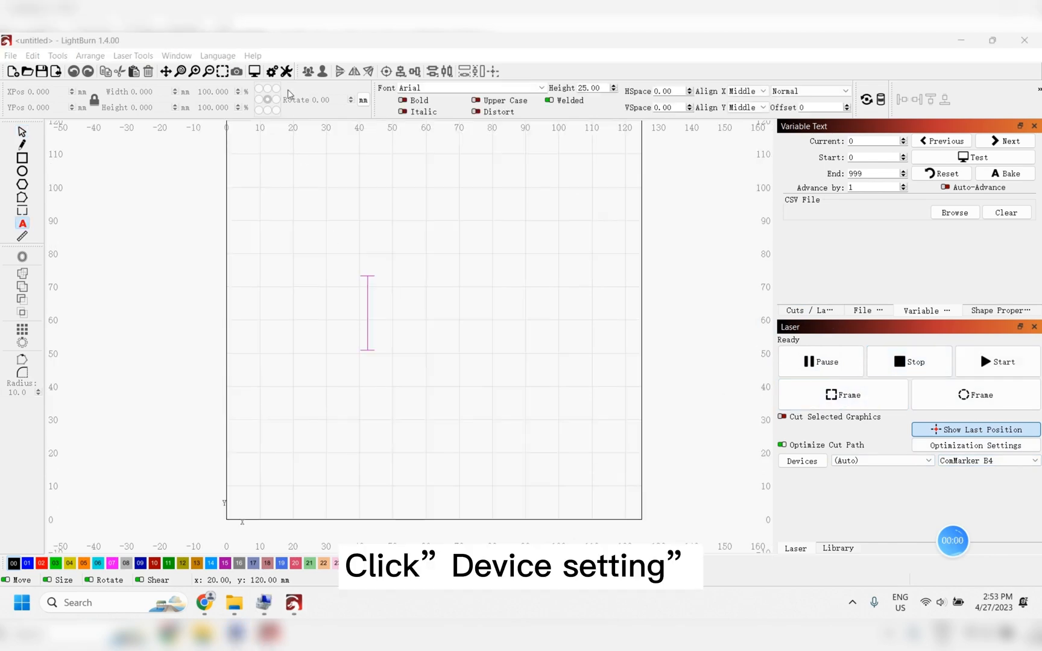
# In Device Settings for ComMarker B4, start loading a COR correction file.
pyautogui.click(273, 71)
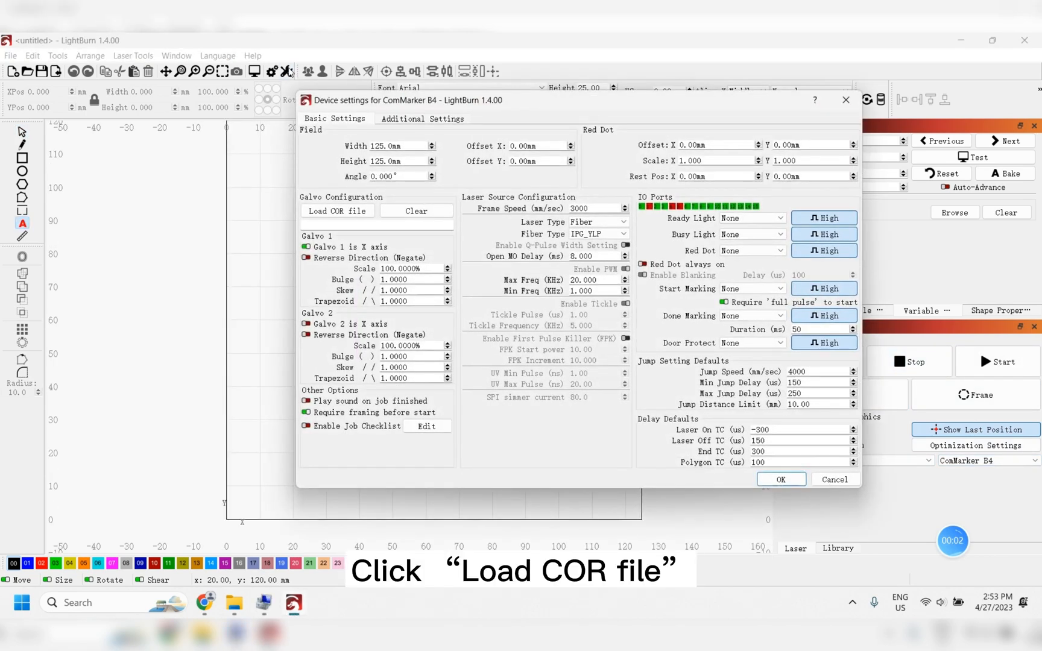
pyautogui.click(338, 211)
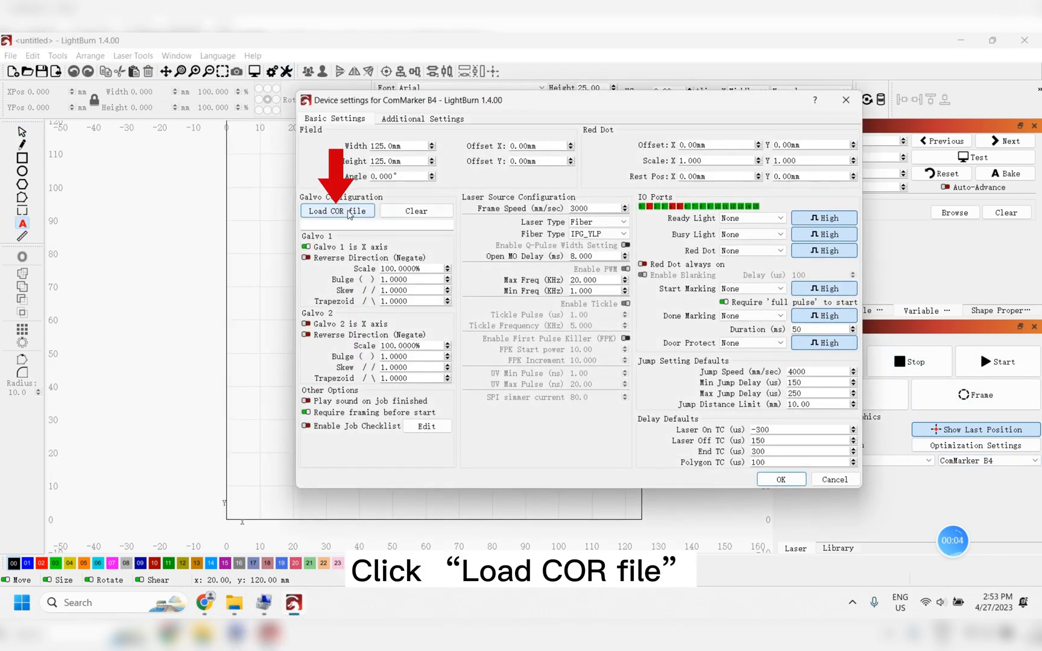
pyautogui.click(338, 211)
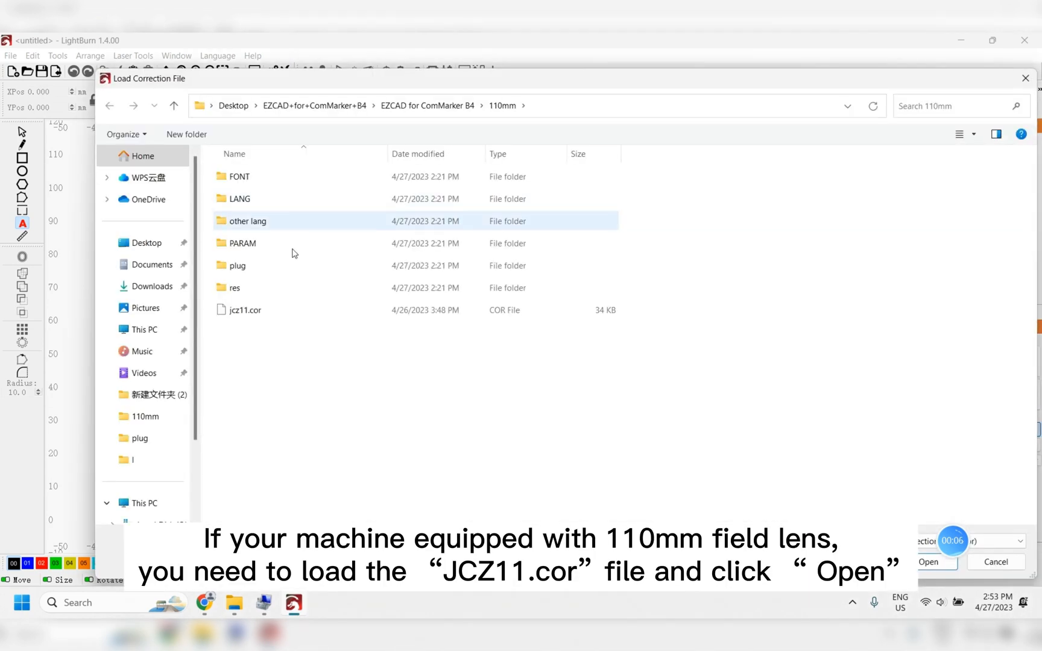
# Load jcz11.cor from the 110mm folder and confirm the device settings with OK.
pyautogui.click(245, 310)
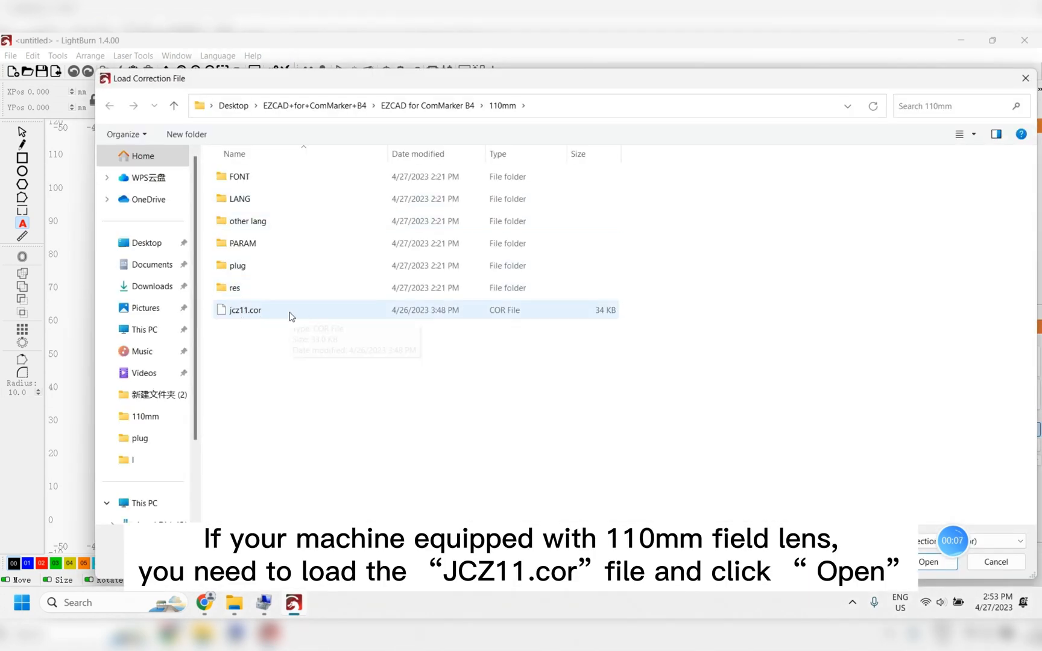
pyautogui.click(244, 310)
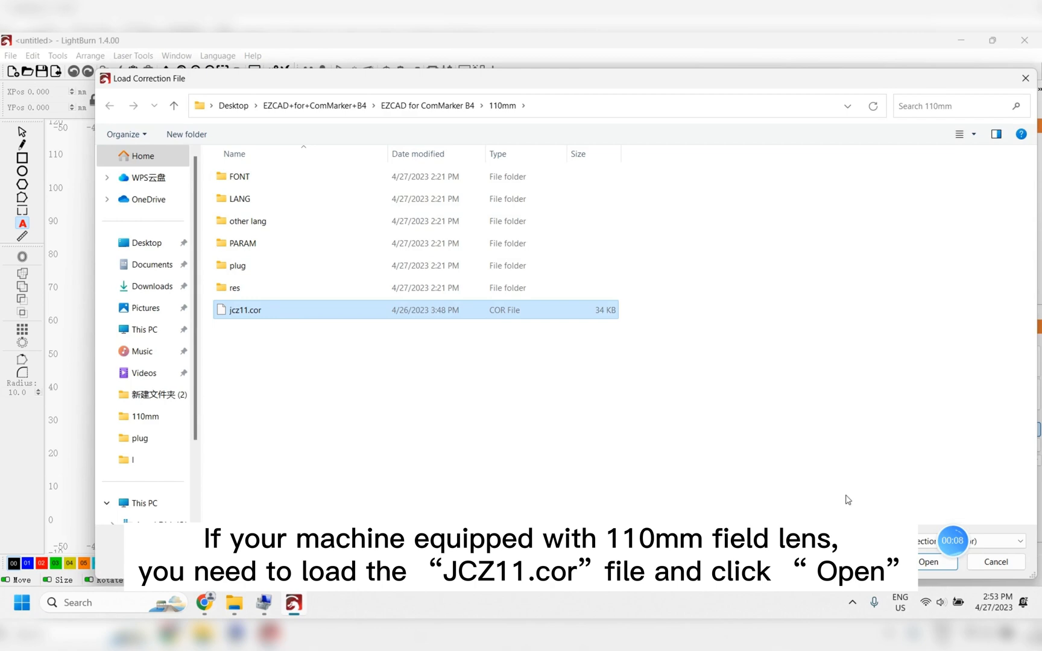
pyautogui.click(928, 562)
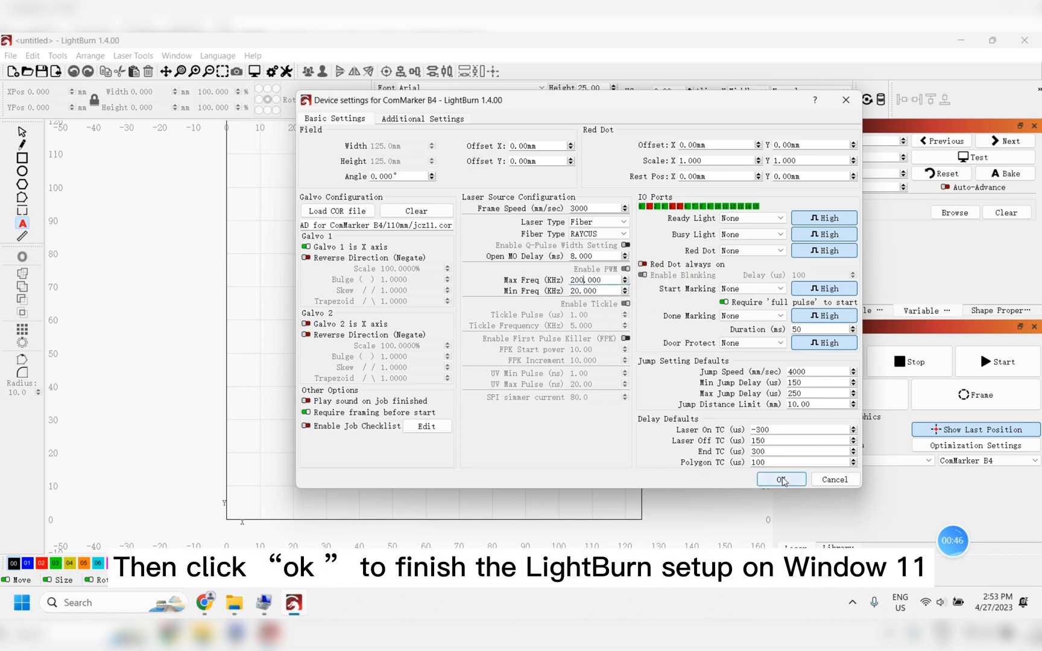
pyautogui.click(782, 480)
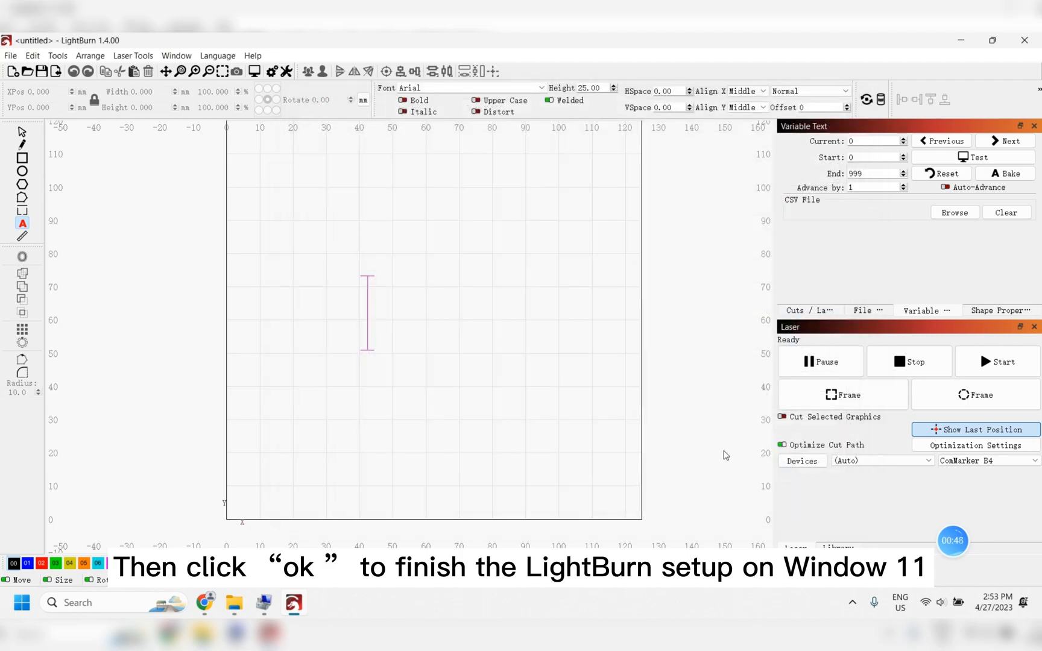